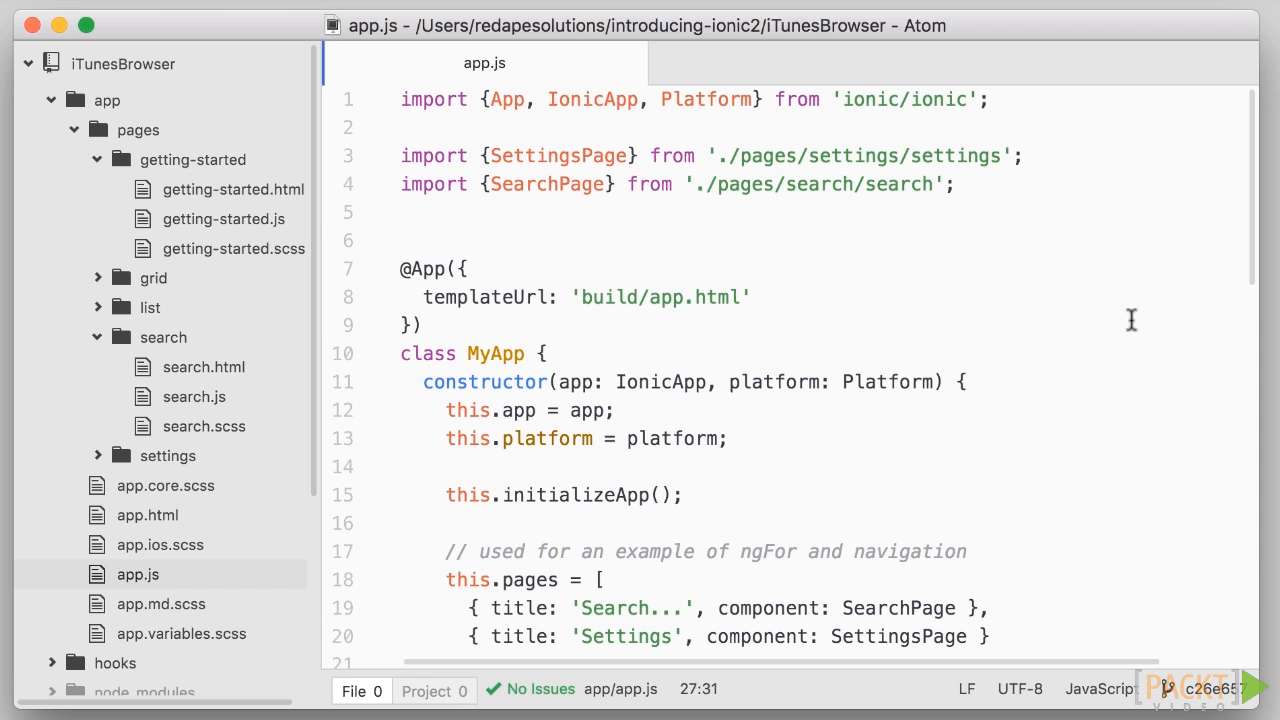
- Review the getResults sample data in search.js, then move to the search.html template
{"action": "left_click", "coordinate": [194, 396]}
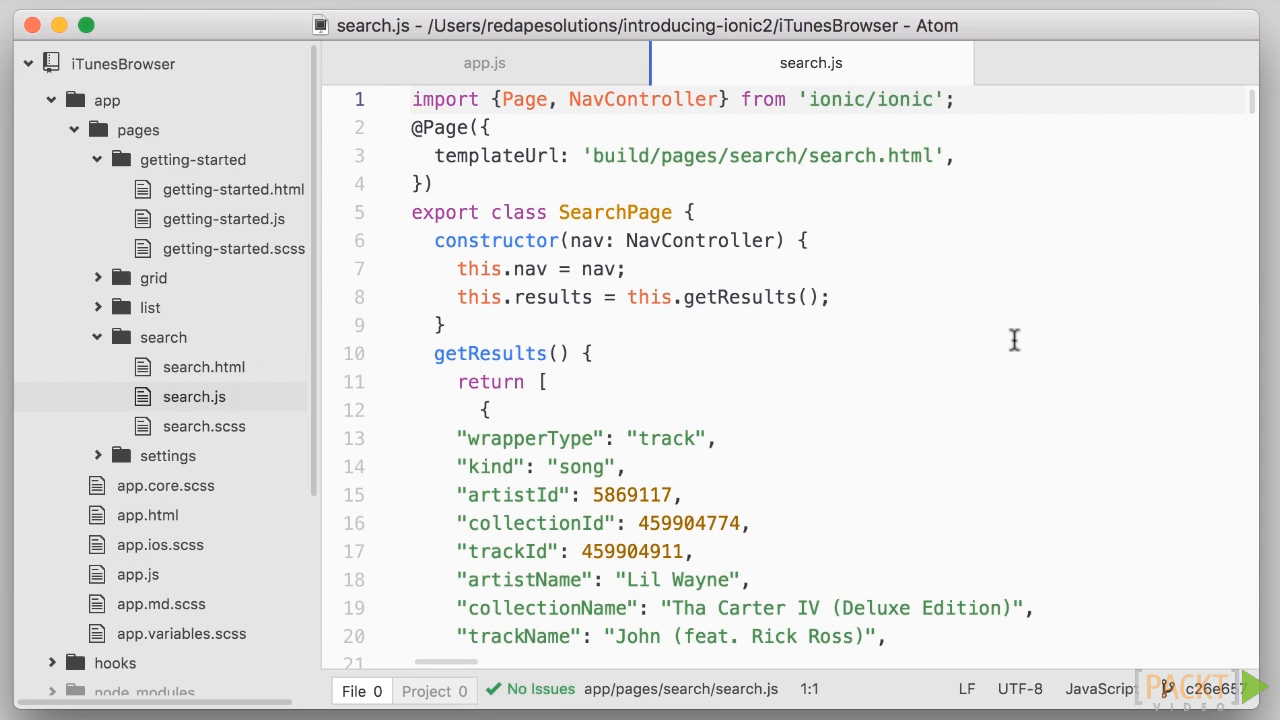
{"action": "scroll", "scroll_direction": "down", "scroll_amount": 3}
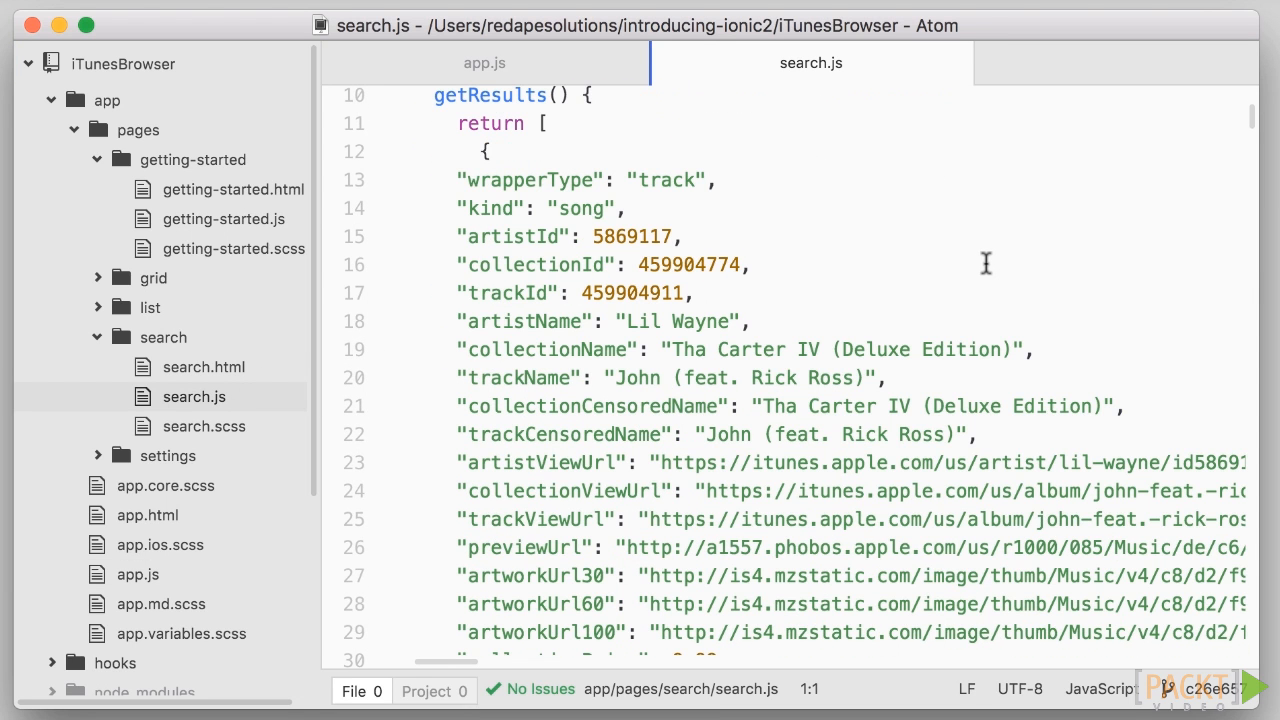
{"action": "mouse_move", "coordinate": [979, 276]}
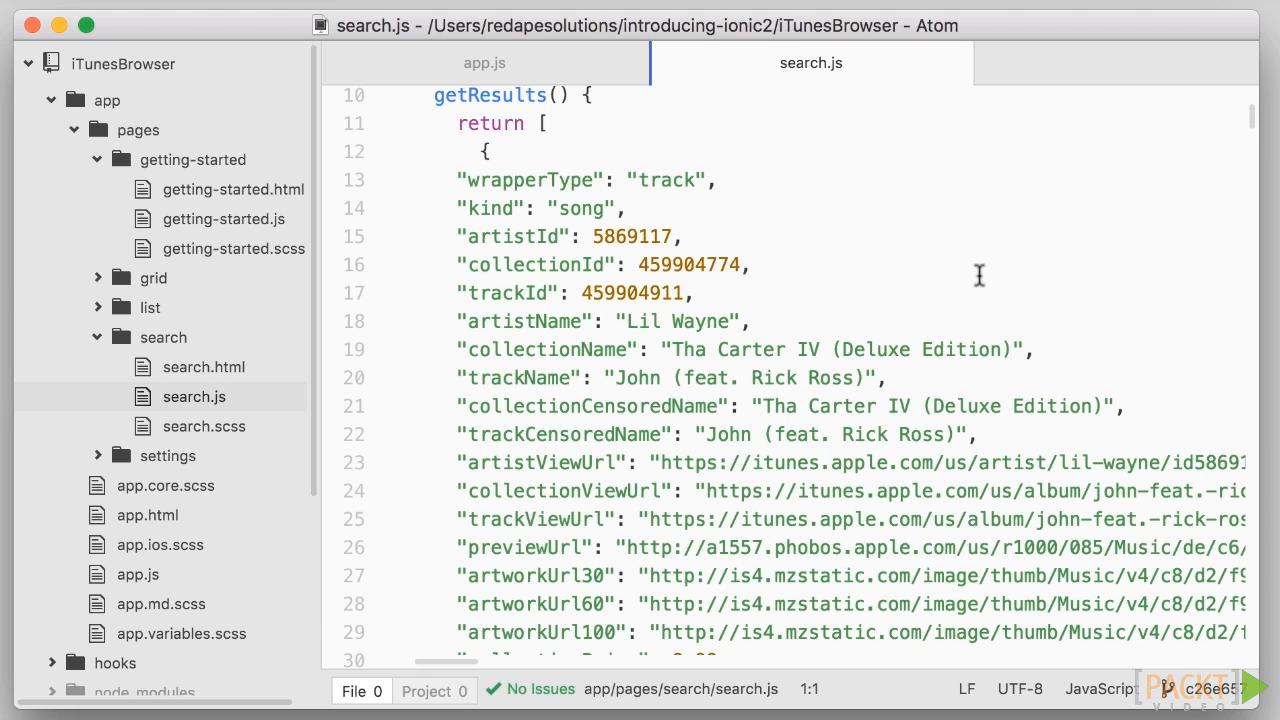
{"action": "mouse_move", "coordinate": [940, 302]}
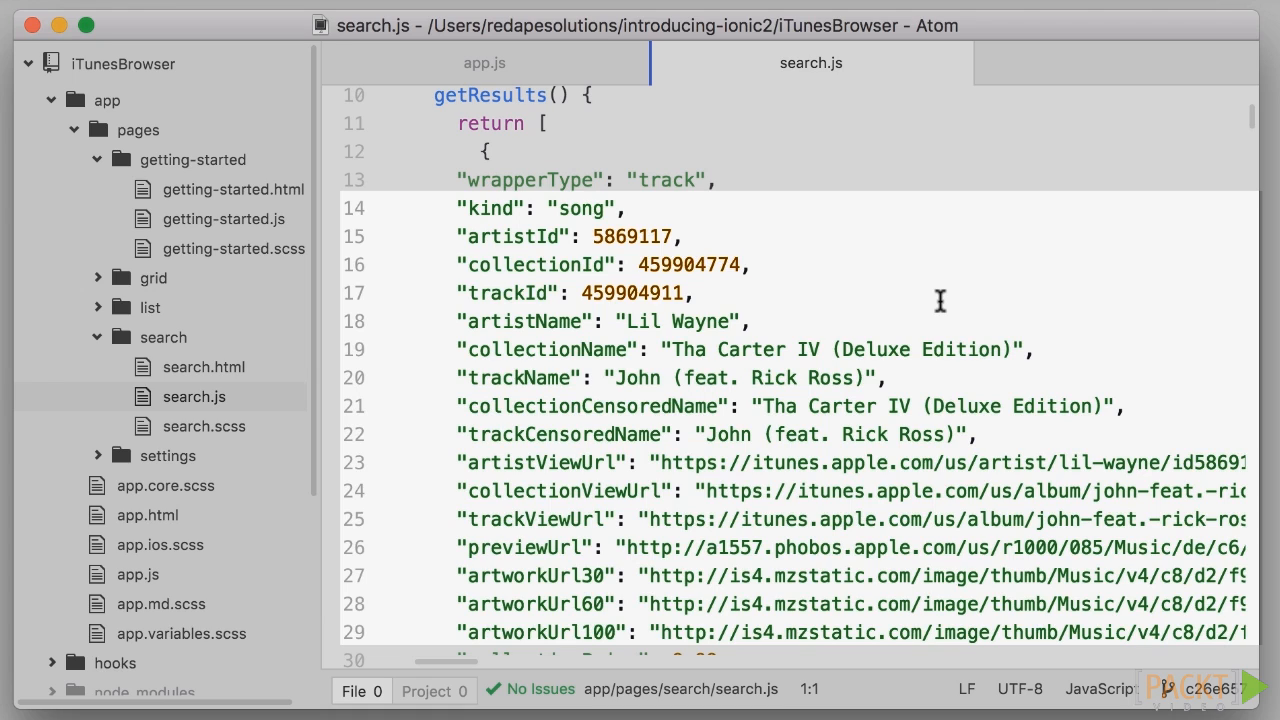
{"action": "scroll", "scroll_direction": "down", "scroll_amount": 3}
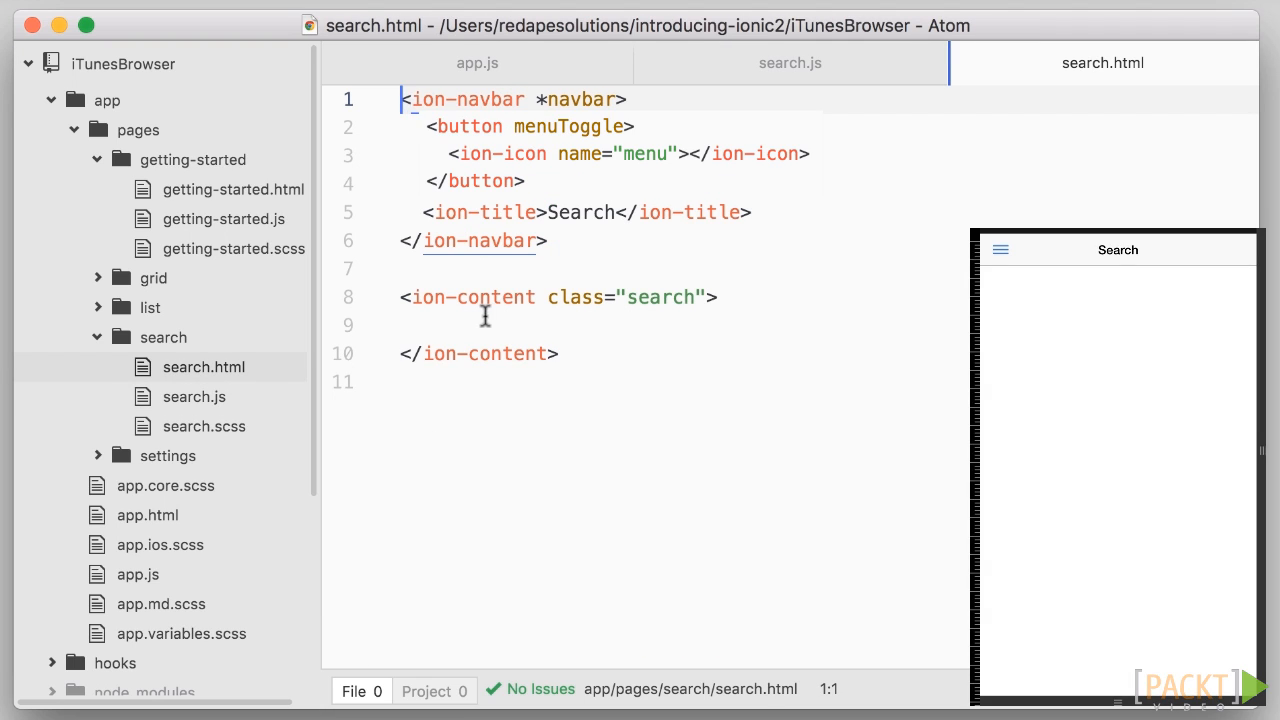
- Add an <ion-list> in ion-content with an <ion-item *ngFor="#result of results"> child
{"action": "type", "text": "<ion-"}
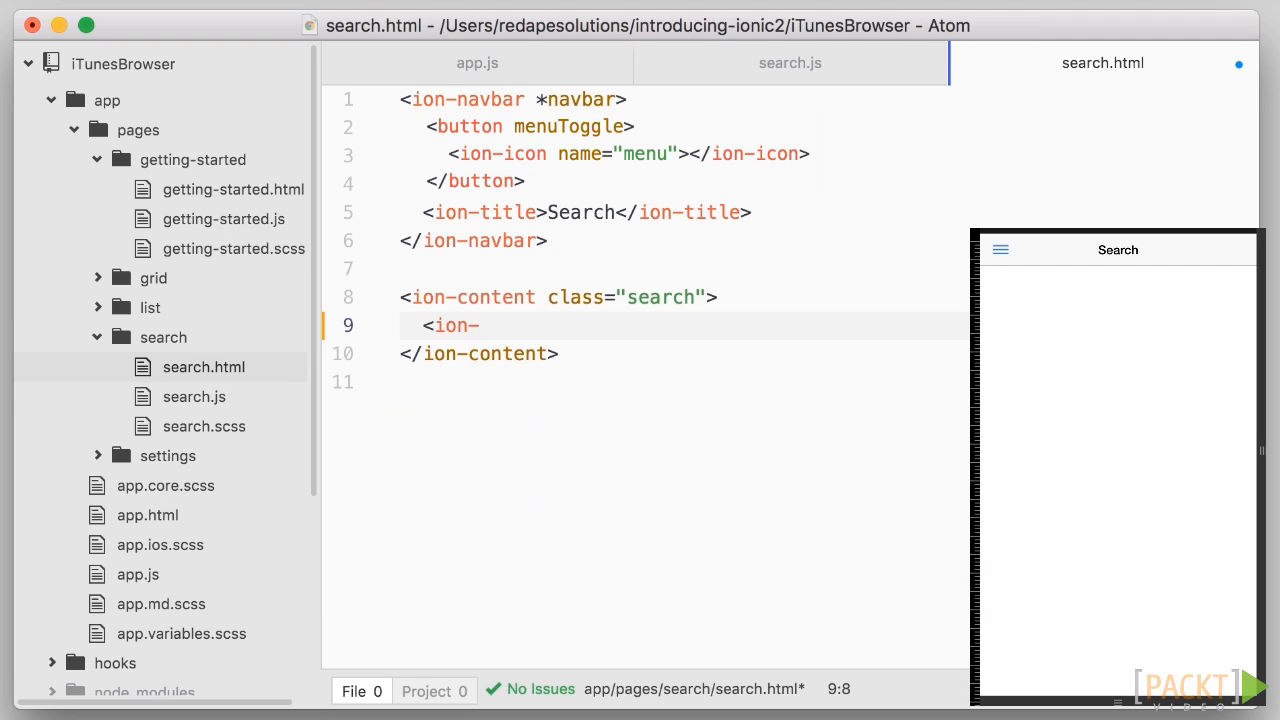
{"action": "type", "text": "list>"}
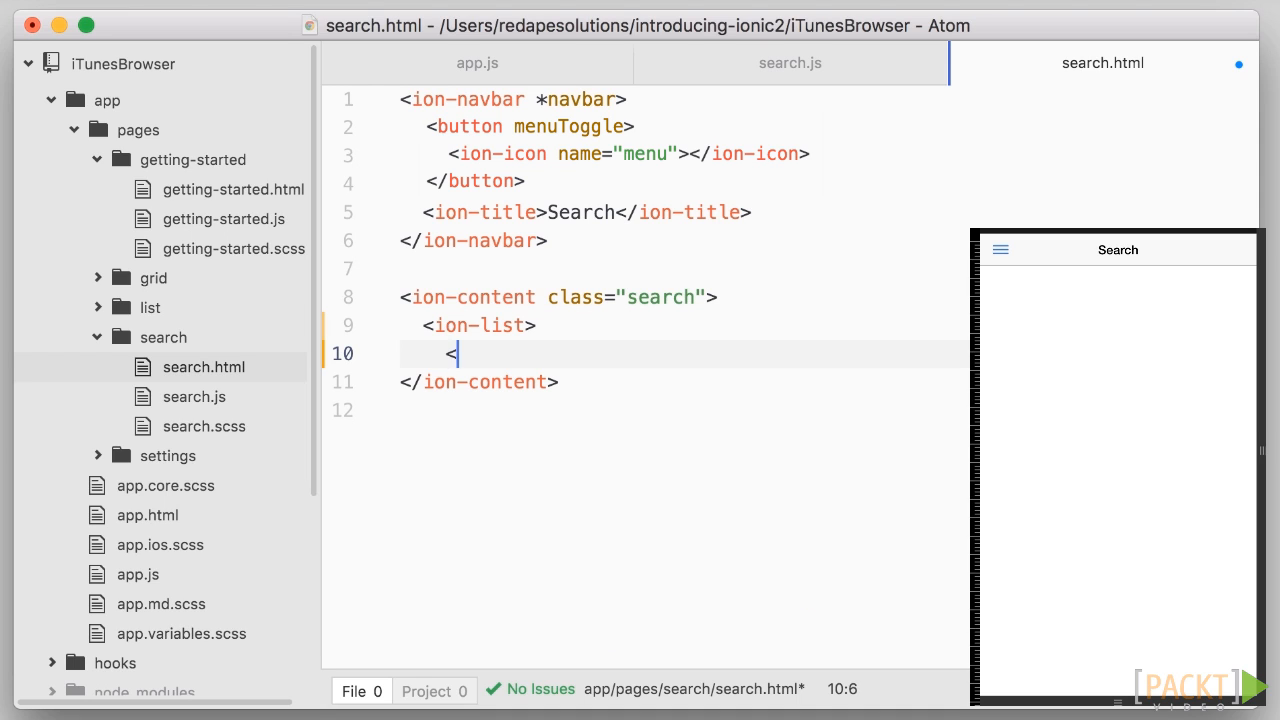
{"action": "type", "text": "ion-item>"}
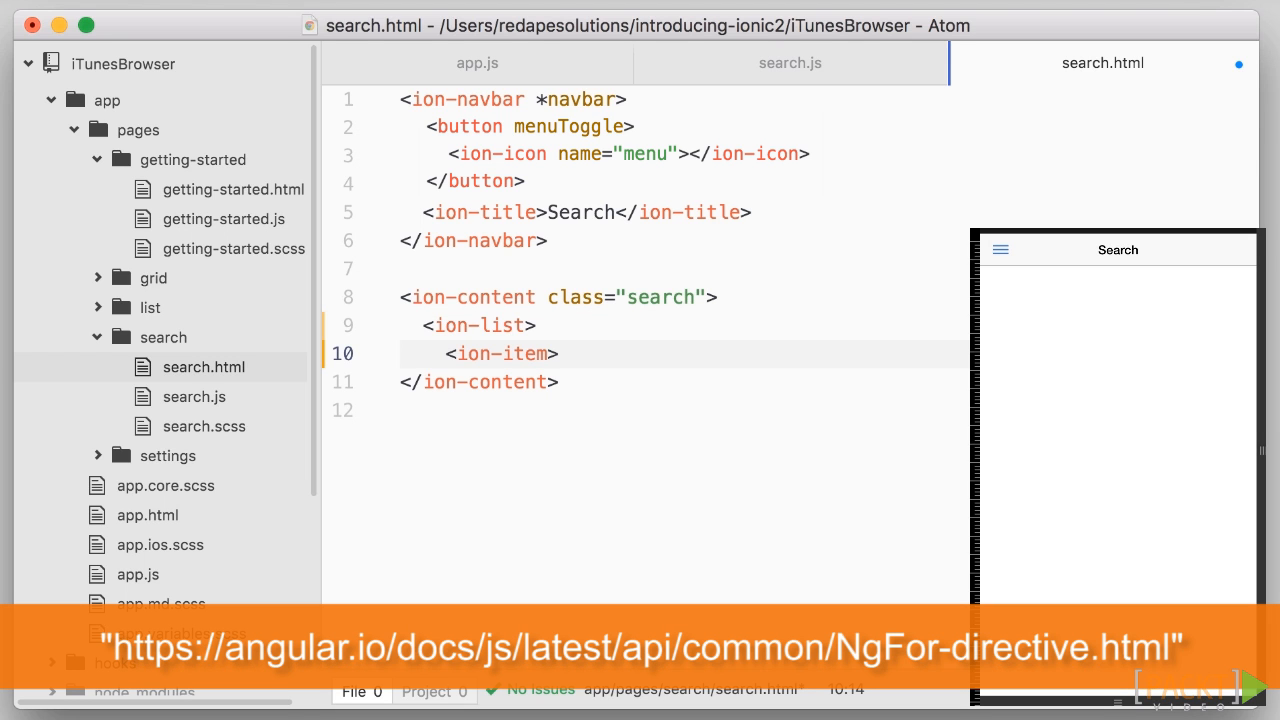
{"action": "type", "text": "*"}
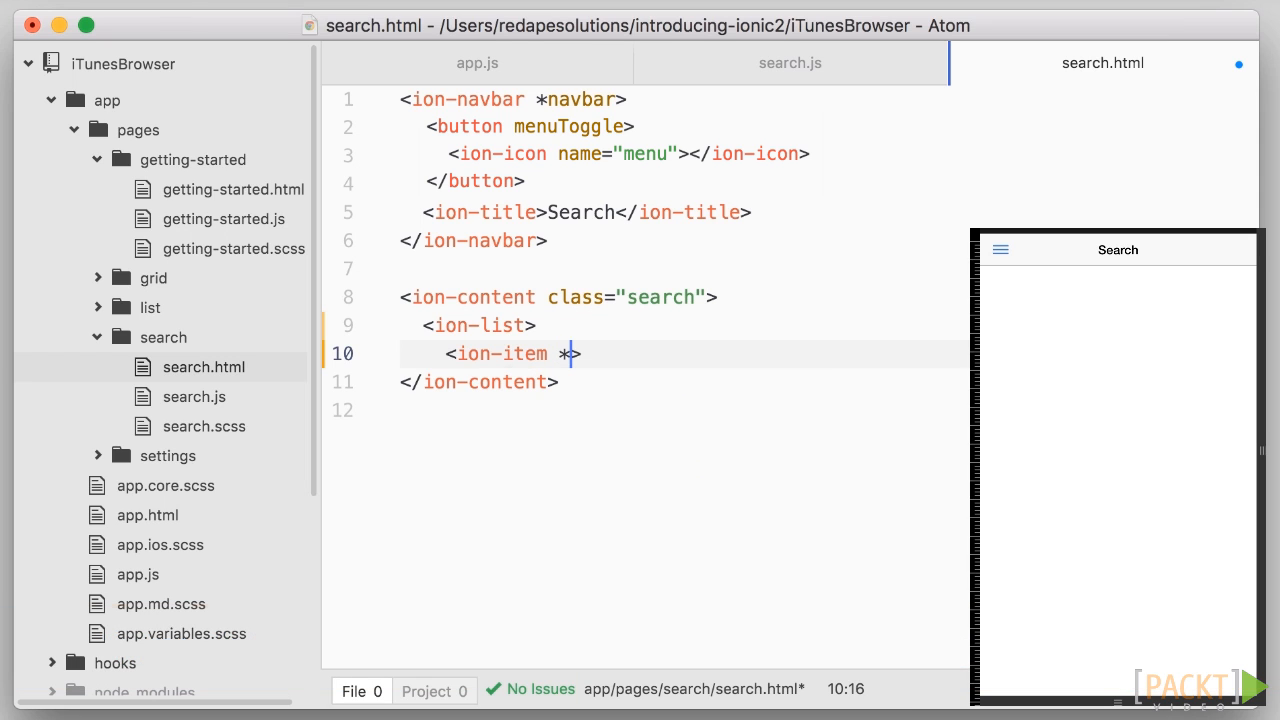
{"action": "type", "text": "ngFor="}
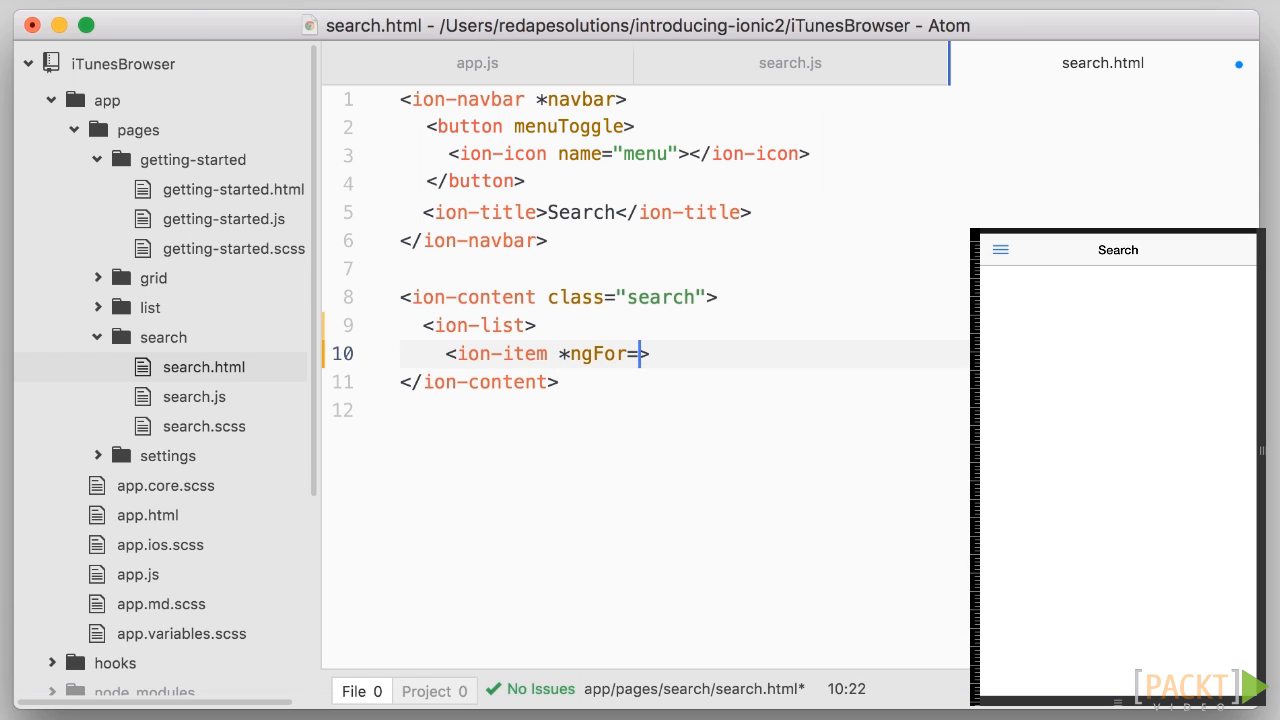
{"action": "type", "text": "\"#re"}
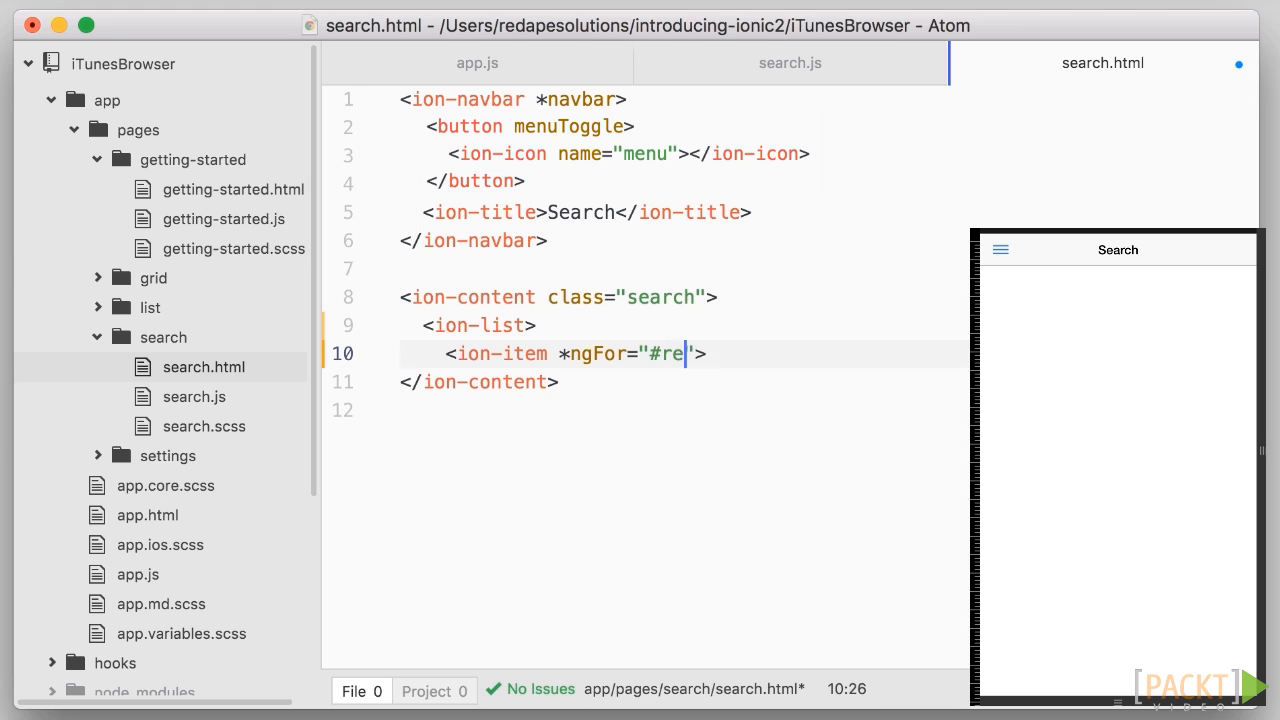
{"action": "type", "text": "sult of results"}
{"action": "type", "text": "</ion-list>"}
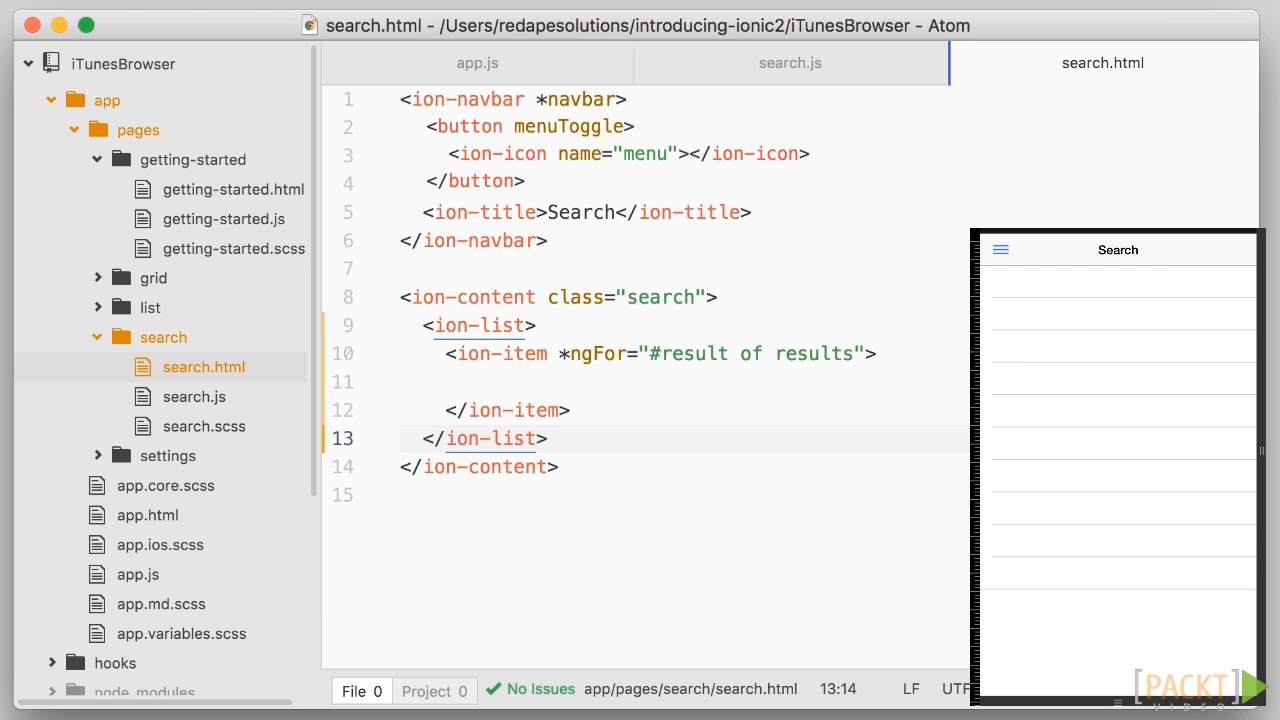
- Add an <ion-thumbnail item-left> inside the list item containing an <img src="">
{"action": "left_click", "coordinate": [548, 438]}
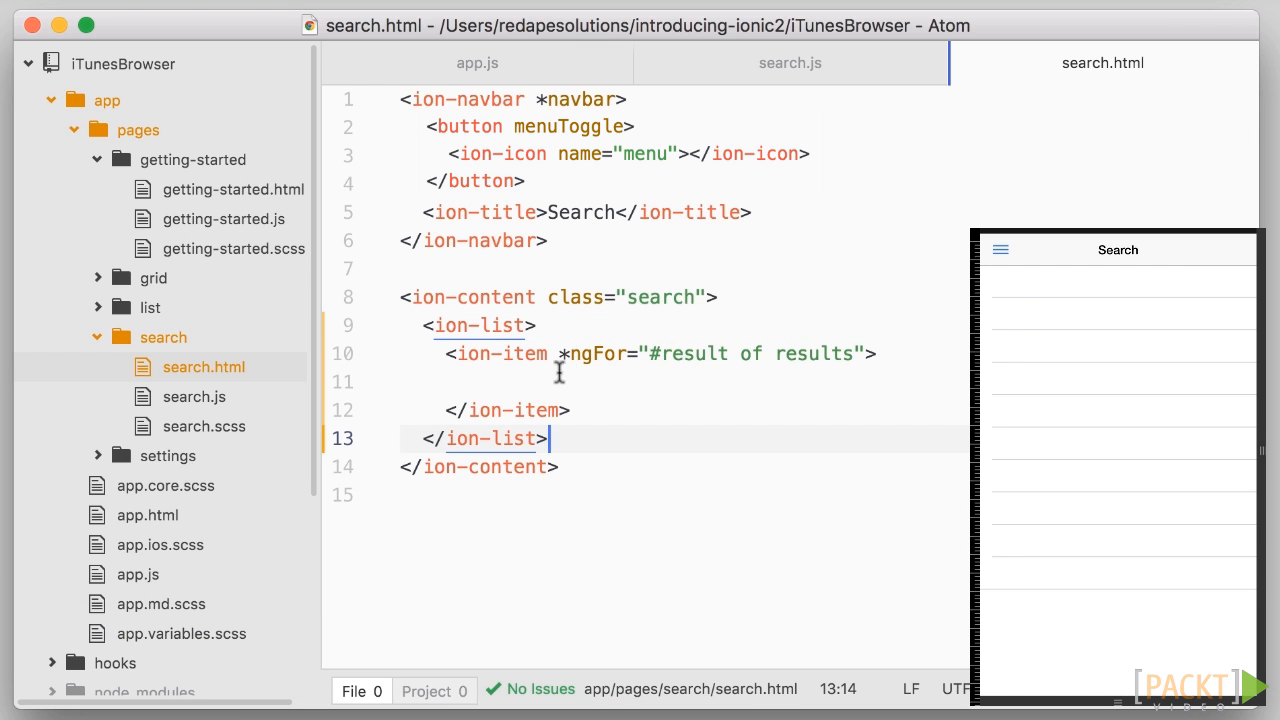
{"action": "type", "text": "<"}
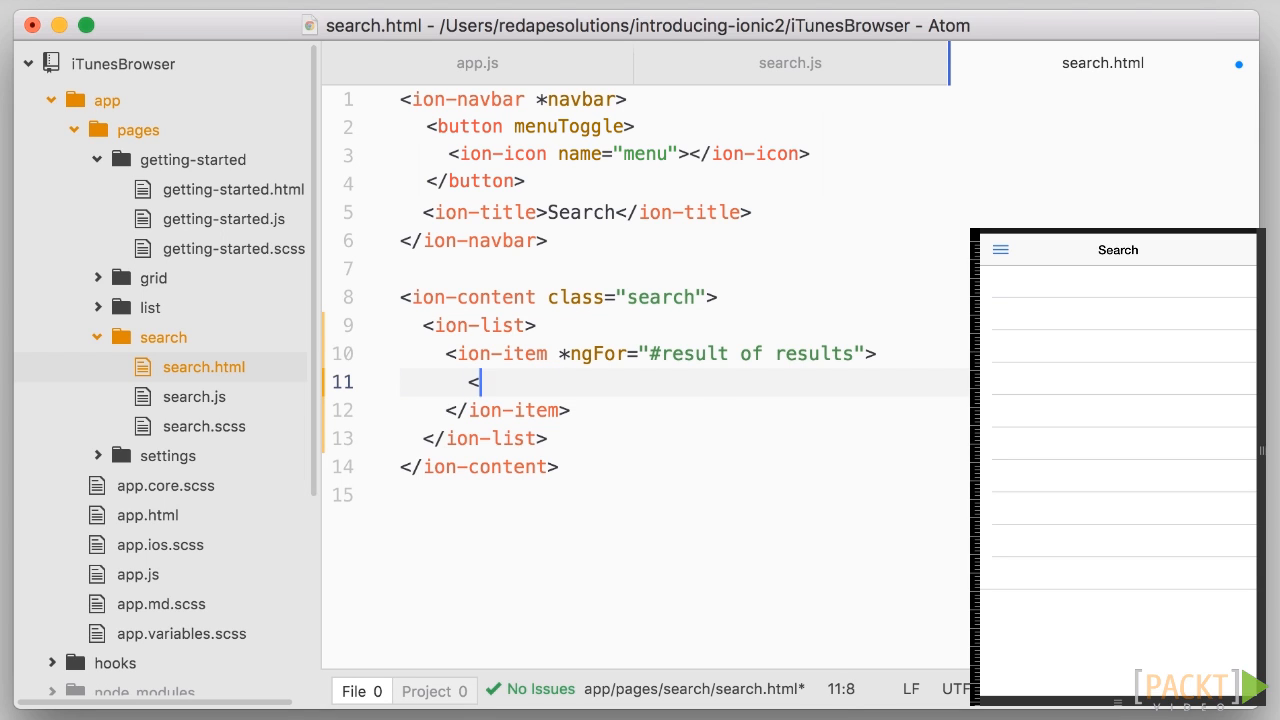
{"action": "type", "text": "ion-thumbnail"}
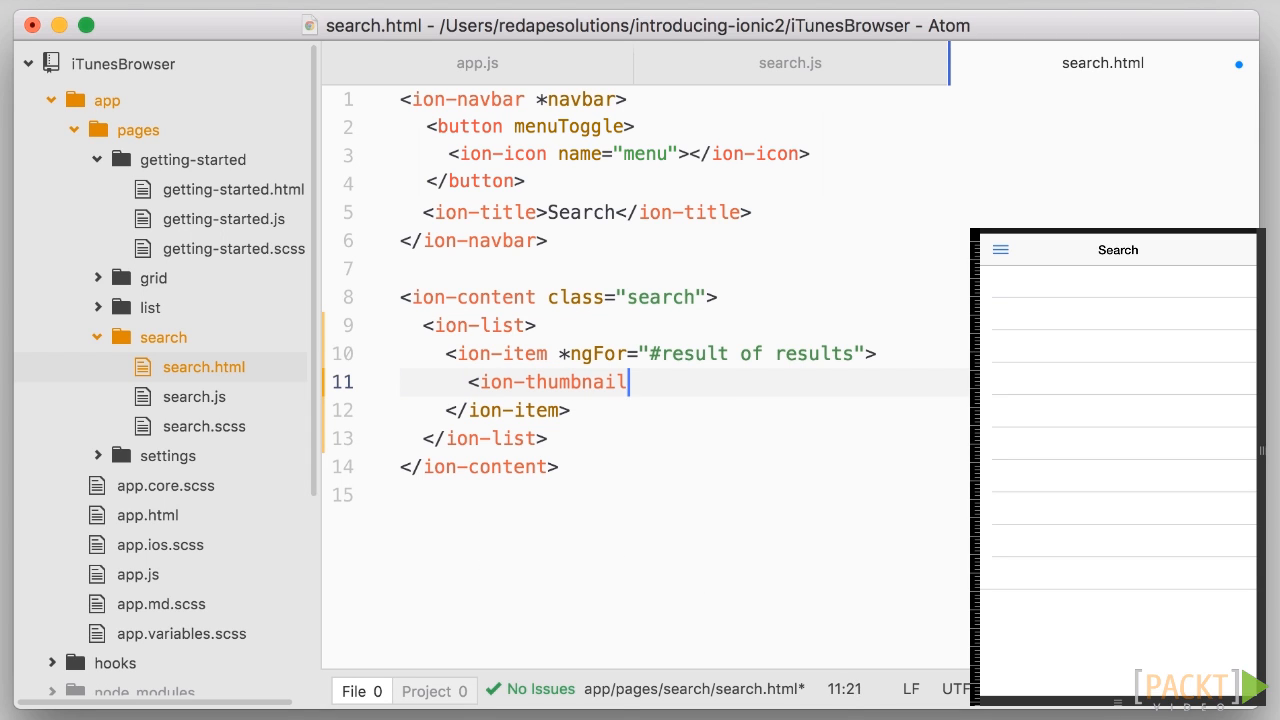
{"action": "type", "text": "item-left>"}
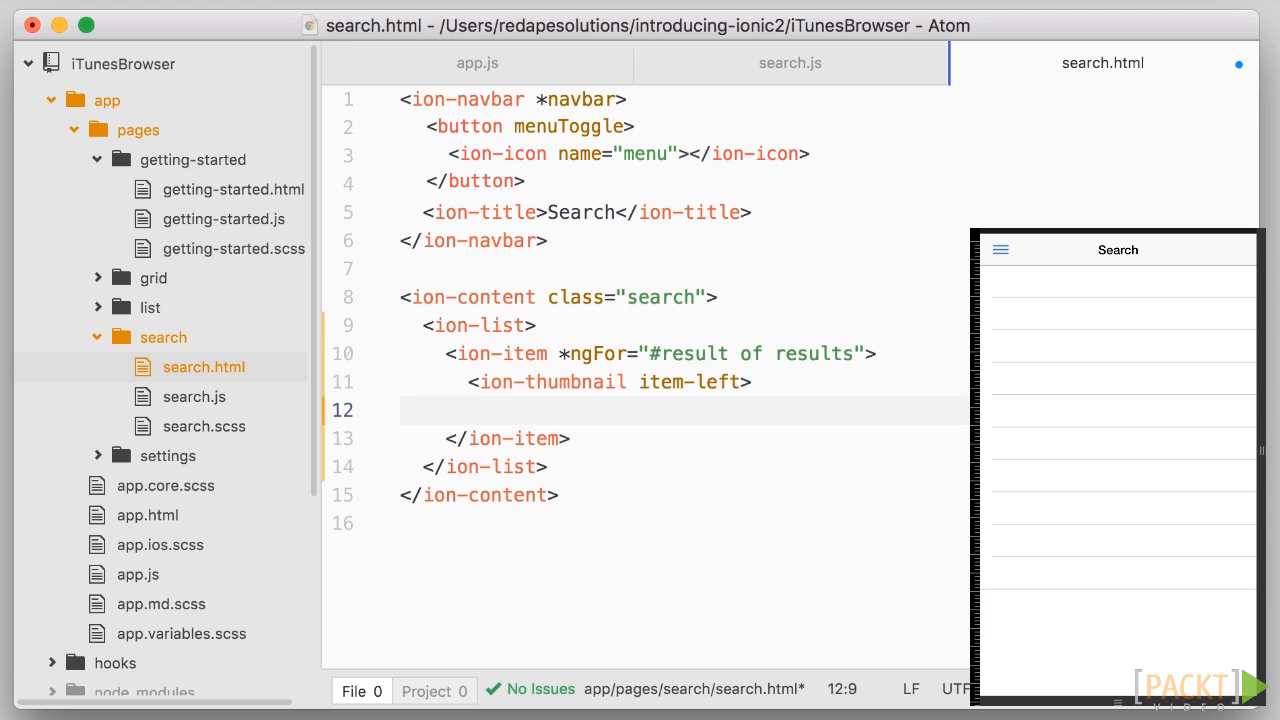
{"action": "type", "text": "<img src="}
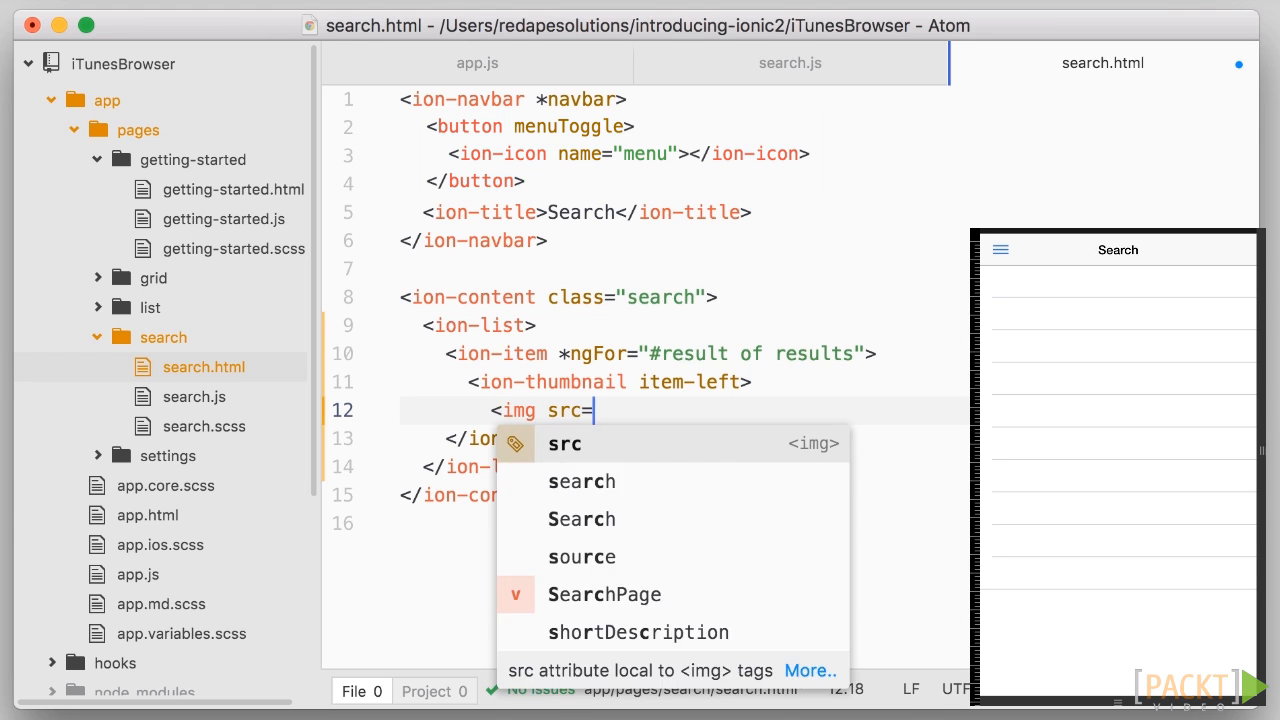
{"action": "type", "text": "\"\""}
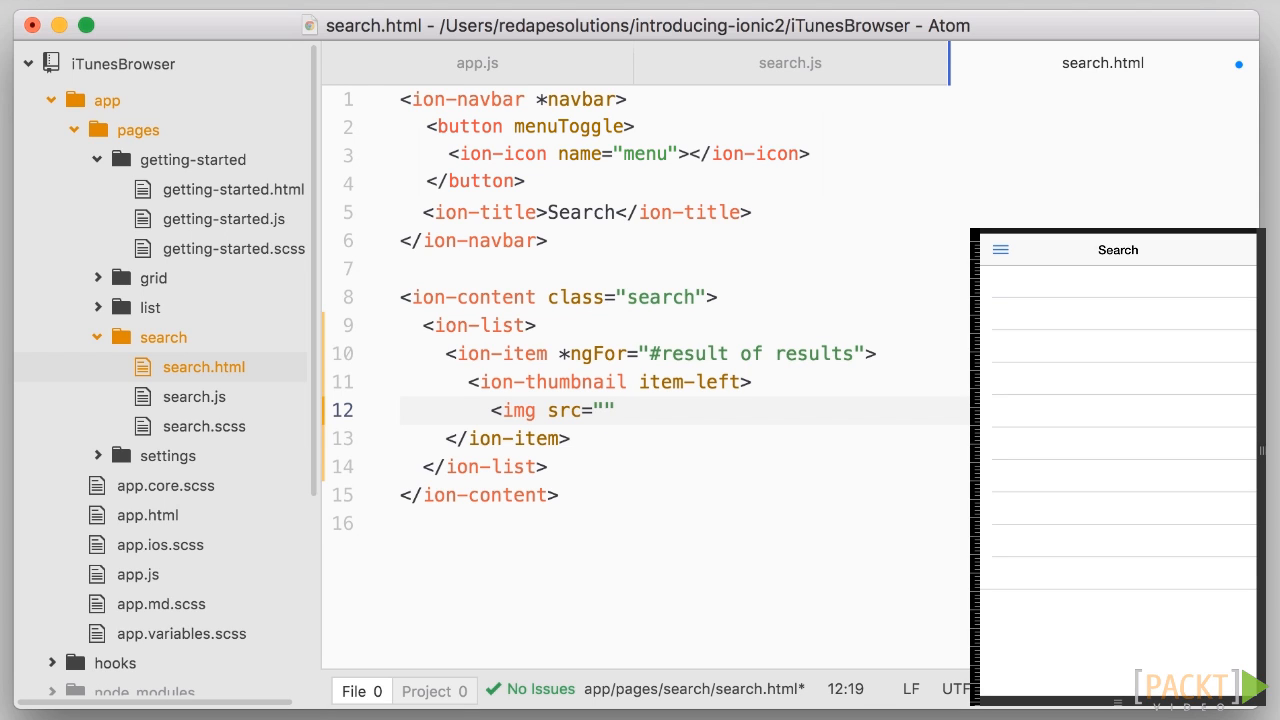
- Bind the image src to result.artworkUrl100 and close the </ion-thumbnail> tag
{"action": "type", "text": "["}
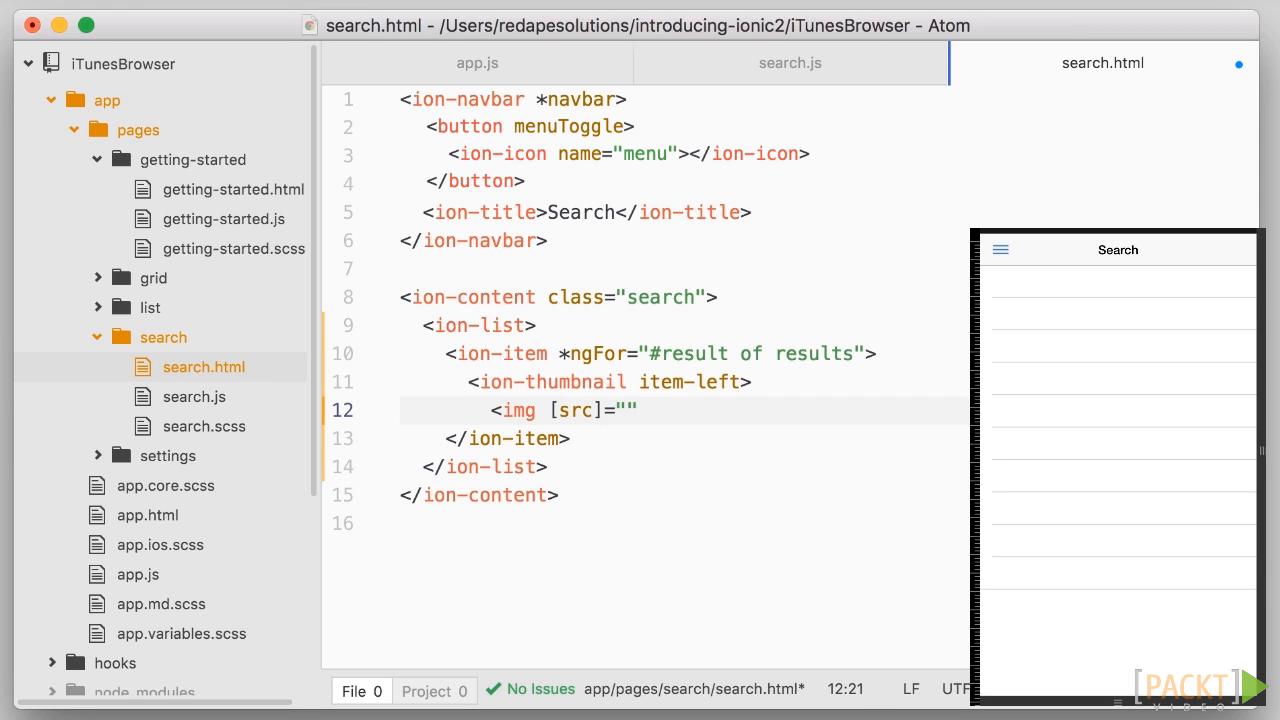
{"action": "type", "text": "result."}
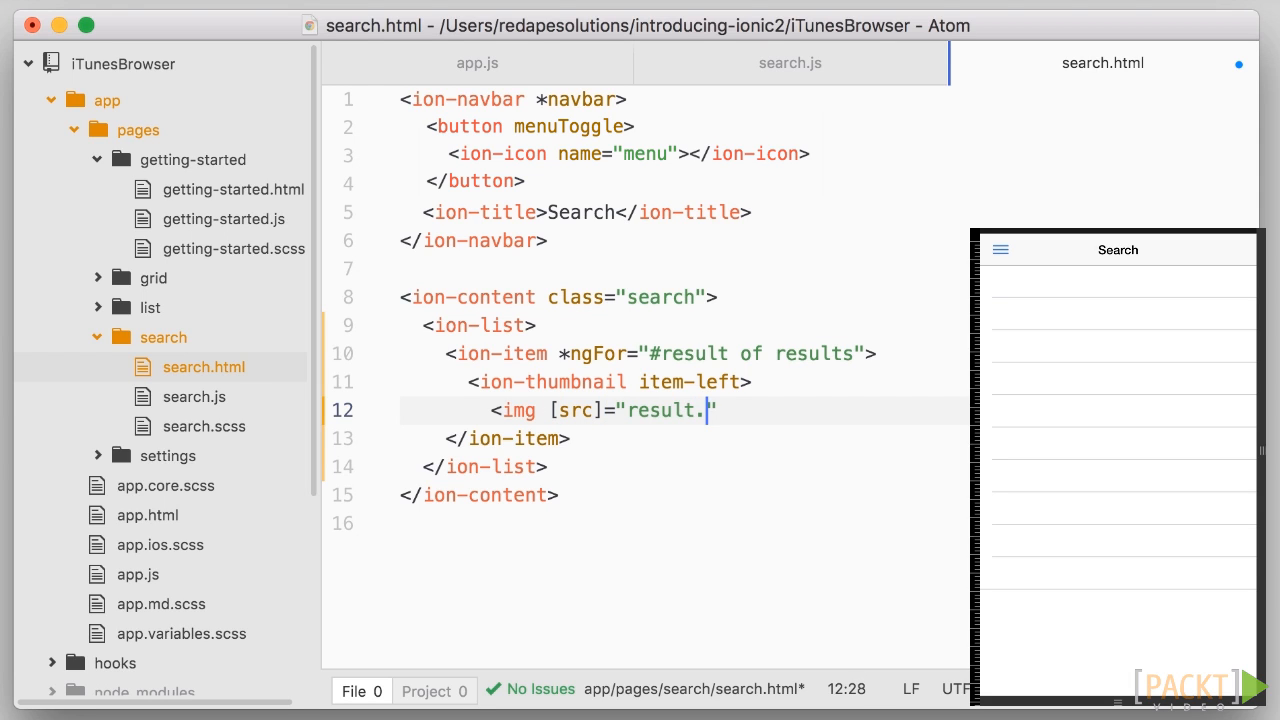
{"action": "type", "text": "artworkUrl100"}
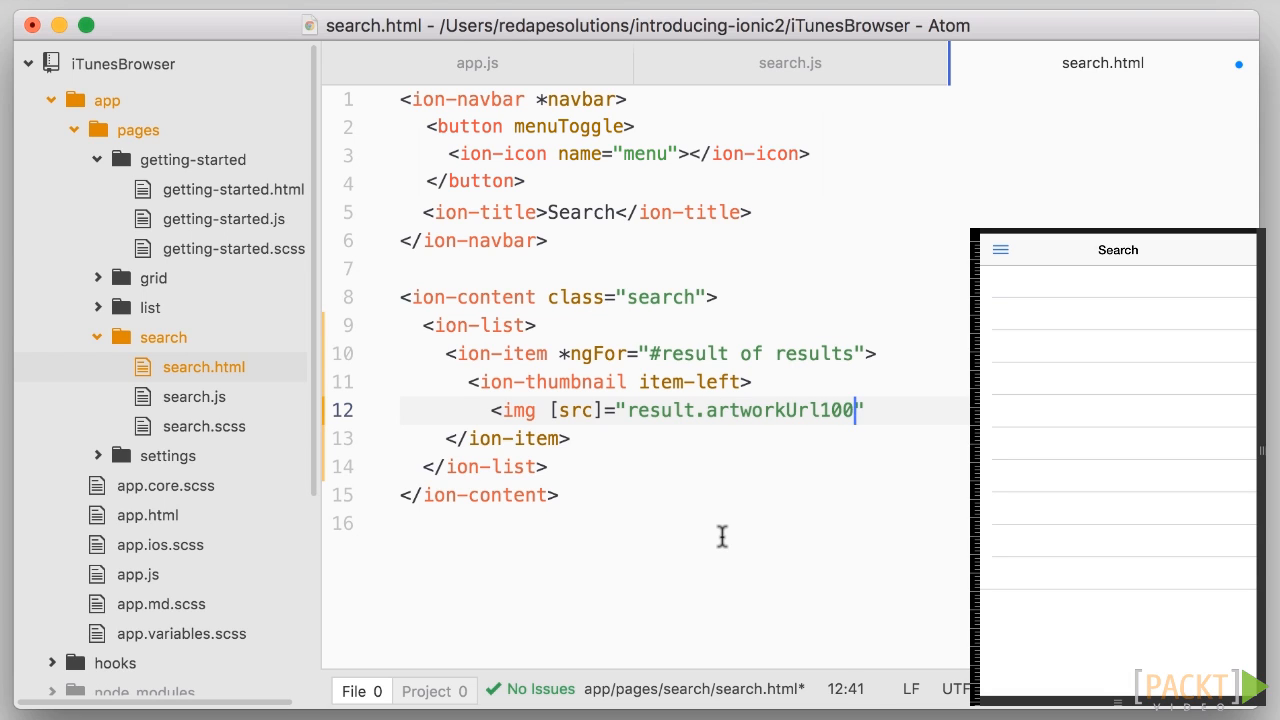
{"action": "type", "text": "\""}
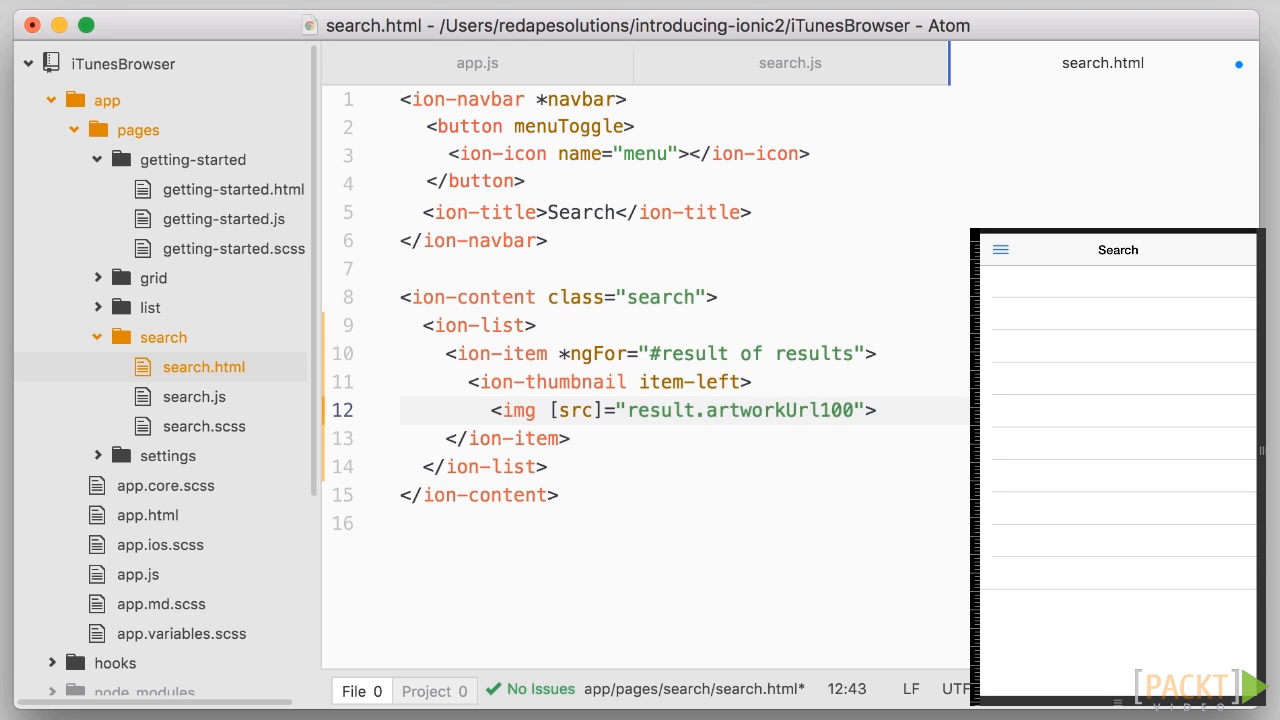
{"action": "type", "text": "</ion-thumbnail>"}
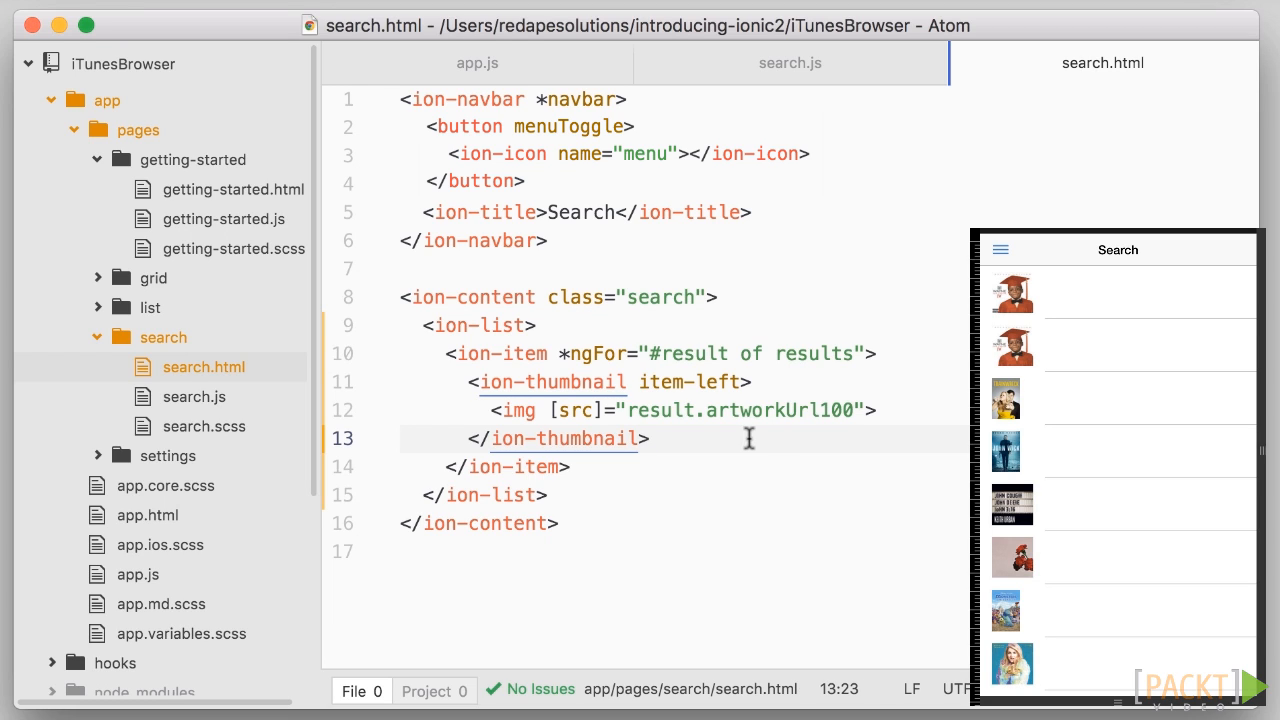
- Add an <h2> heading bound via [innerText] to result.trackName, replacing the interpolation
{"action": "type", "text": "<h2></h2>"}
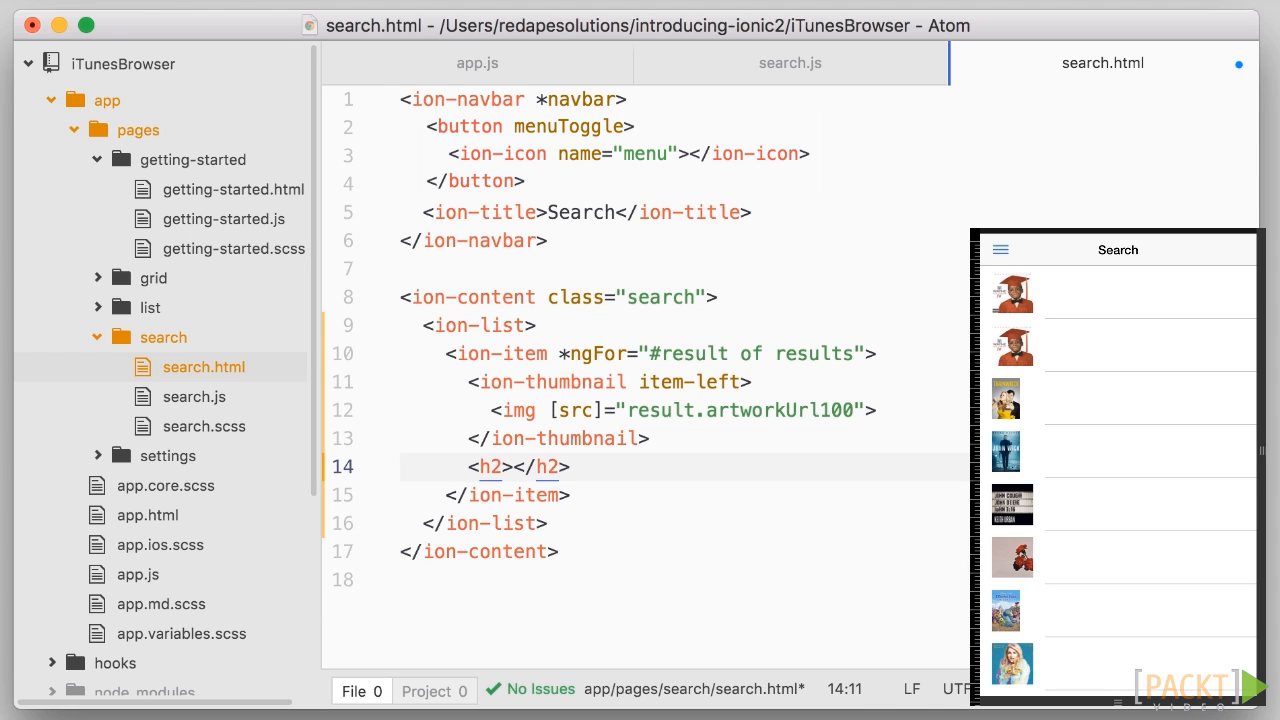
{"action": "type", "text": "{{}}"}
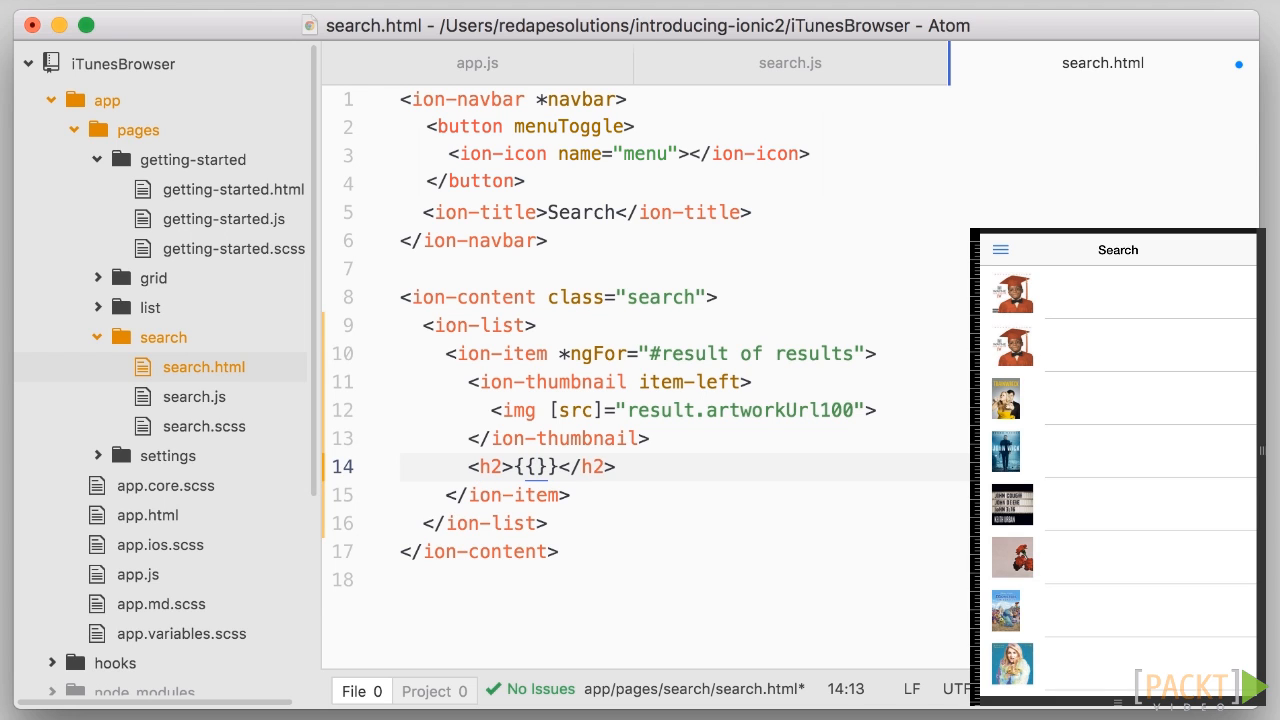
{"action": "type", "text": "result."}
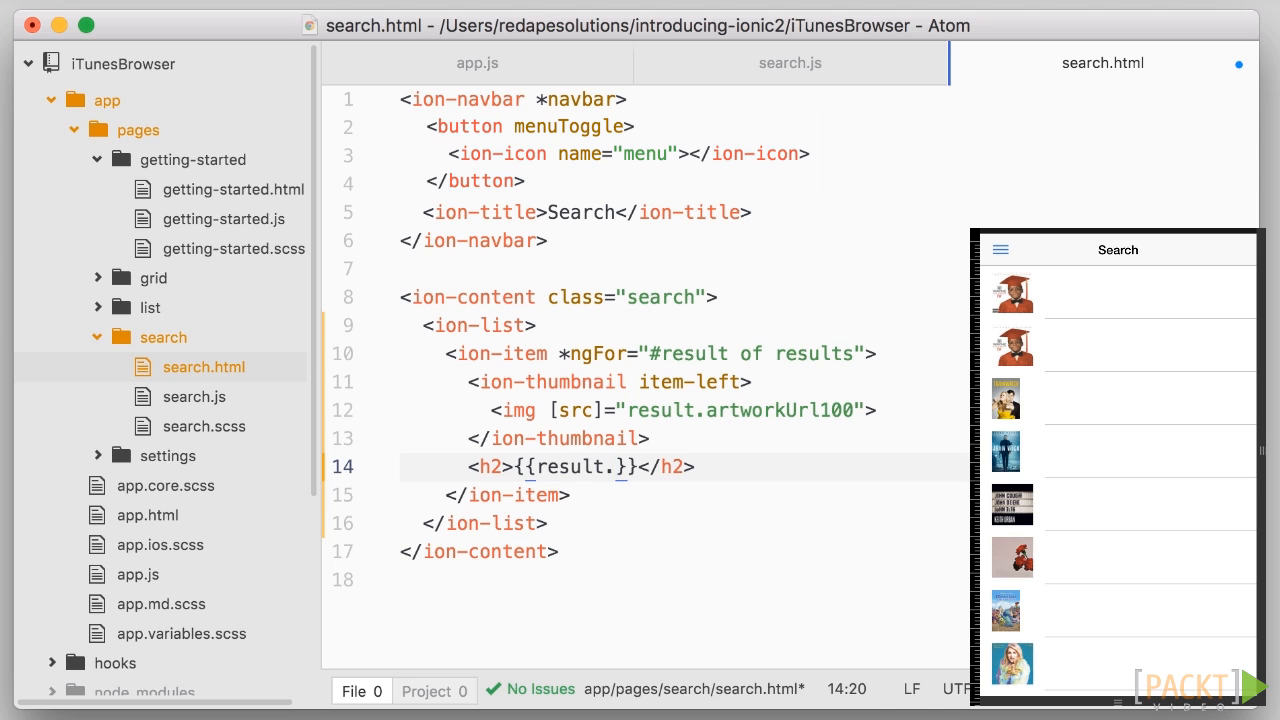
{"action": "type", "text": "trackName"}
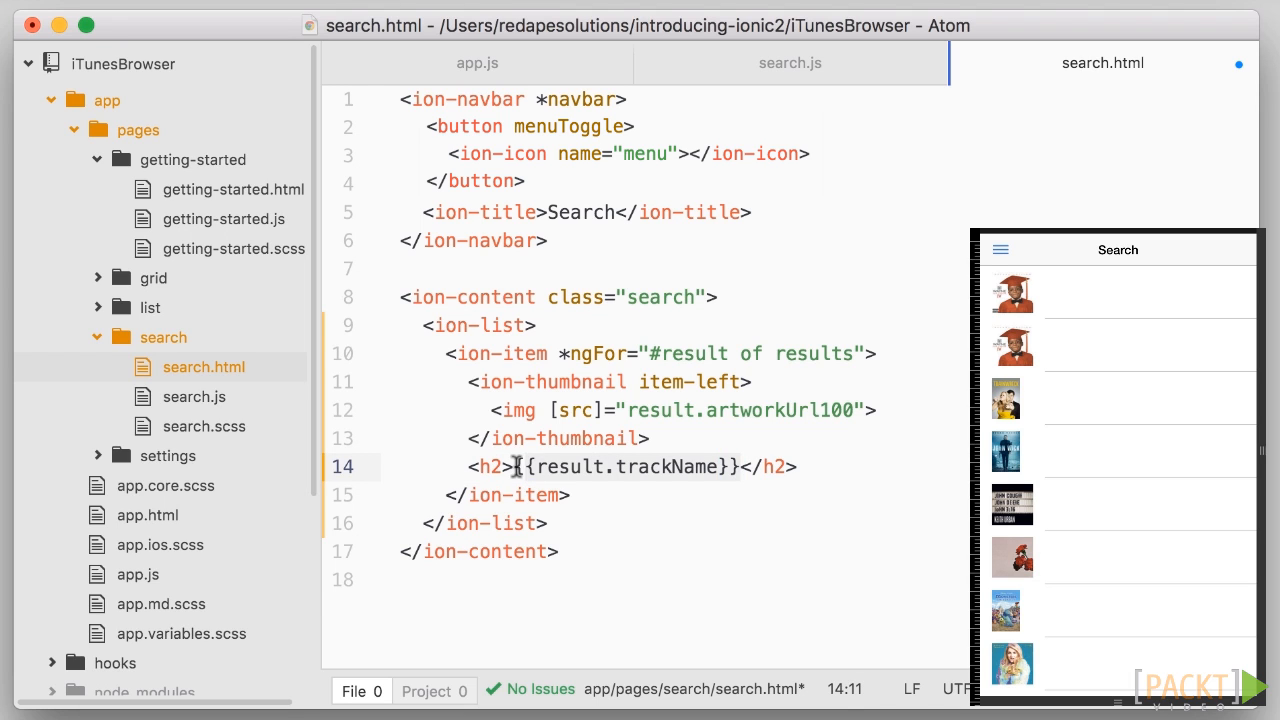
{"action": "key", "text": "Backspace"}
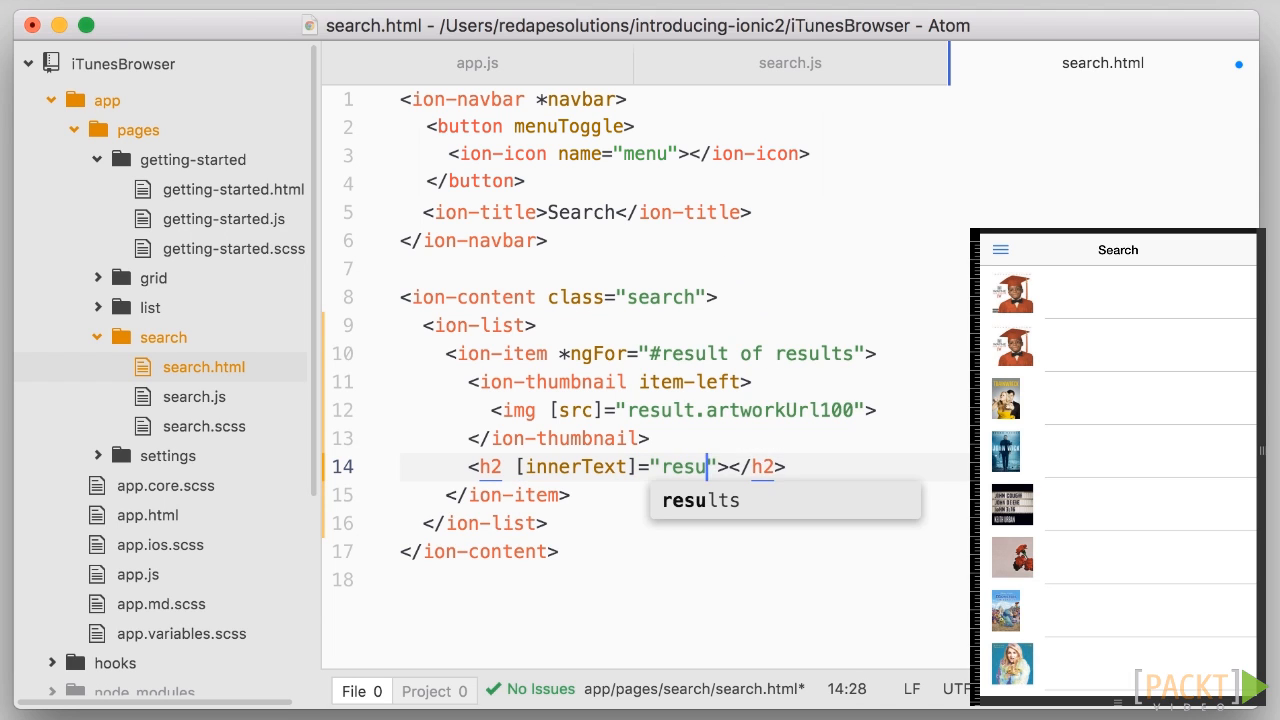
{"action": "type", "text": ".trackName"}
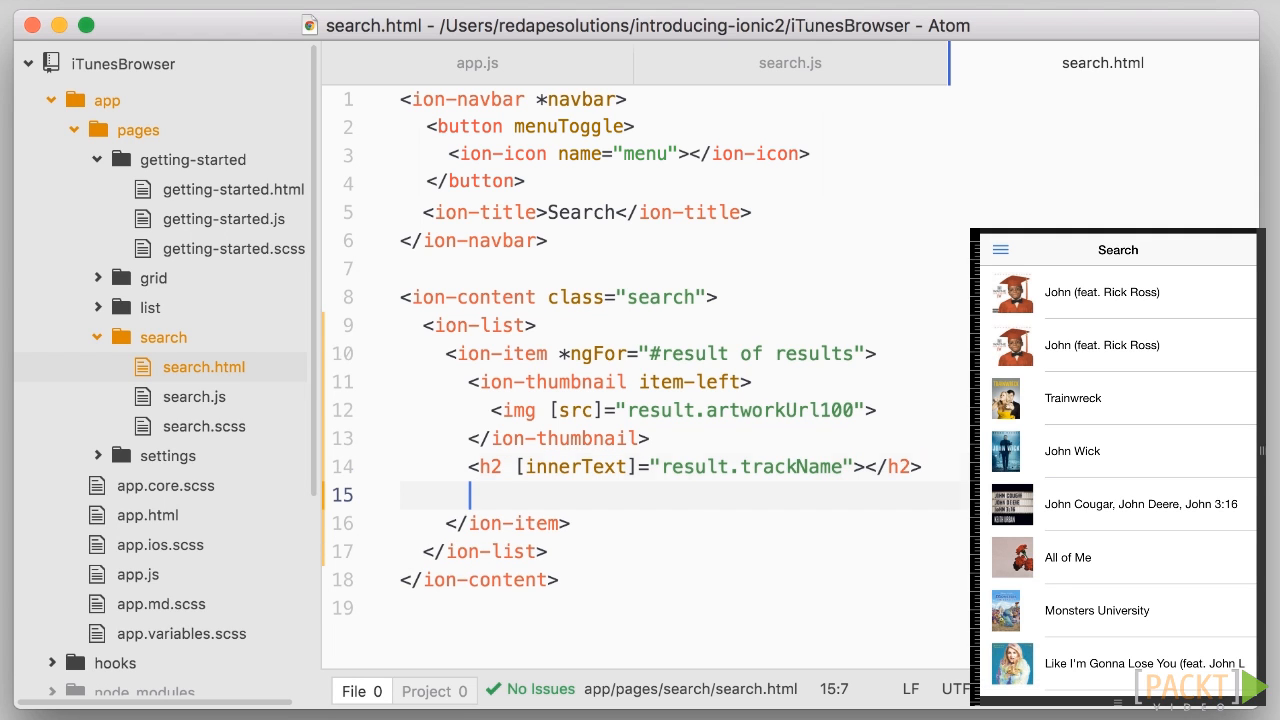
- Add a <p>{{result.artistName}}</p> paragraph beneath the heading
{"action": "type", "text": "<p>{{result.}}"}
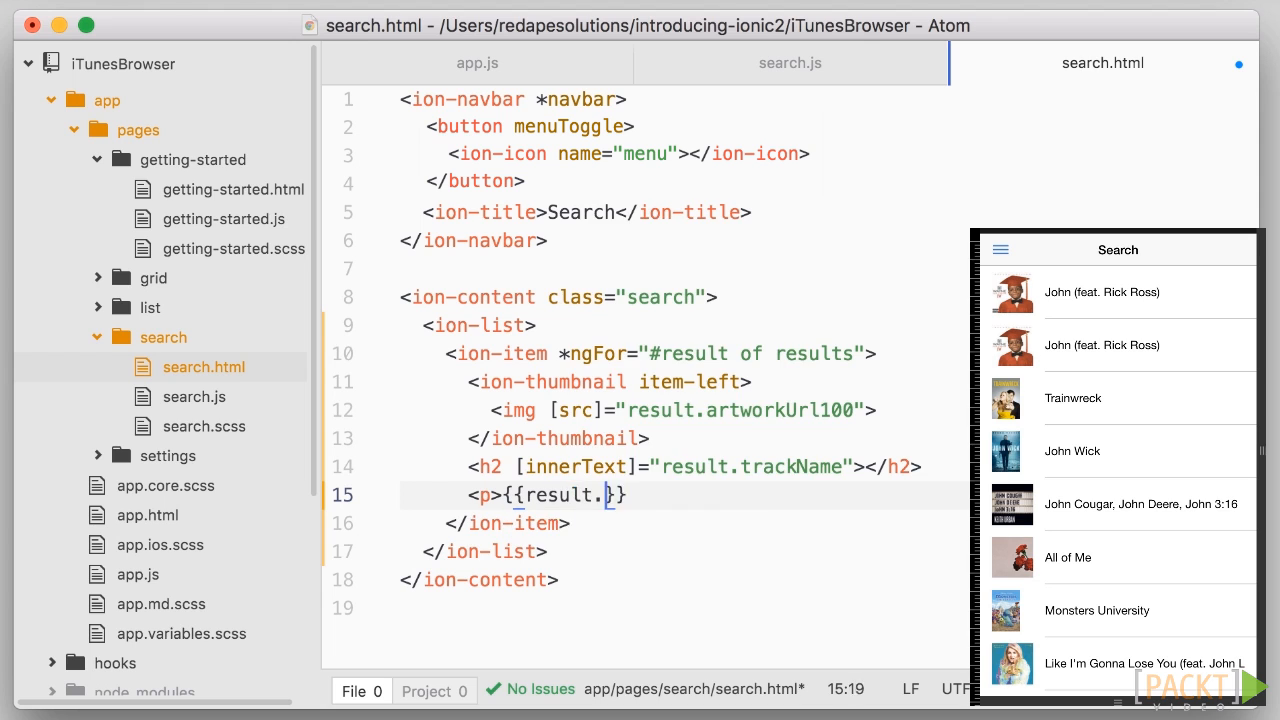
{"action": "type", "text": "artistName}}</p>"}
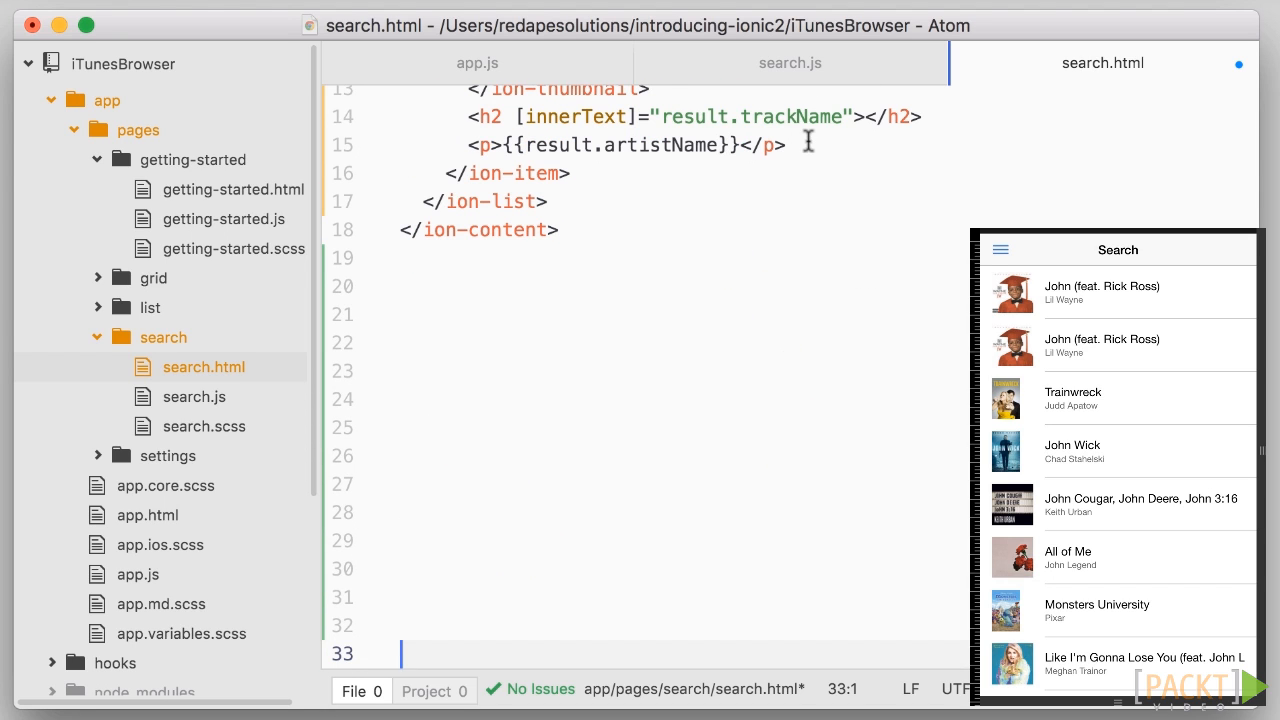
- Add <icon item-right [name]="result.kind==='song' ? 'musical-notes' : 'film'"></icon> below the paragraph
{"action": "type", "text": "<icon item-right"}
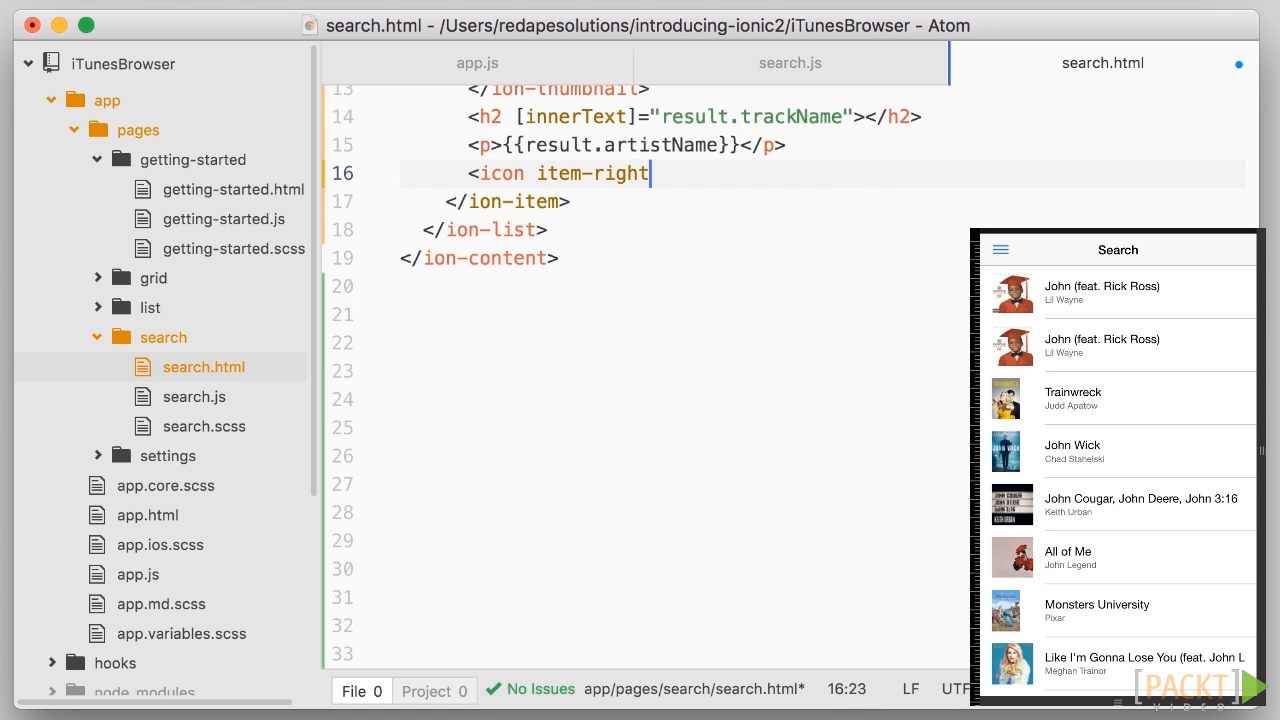
{"action": "key", "text": "enter"}
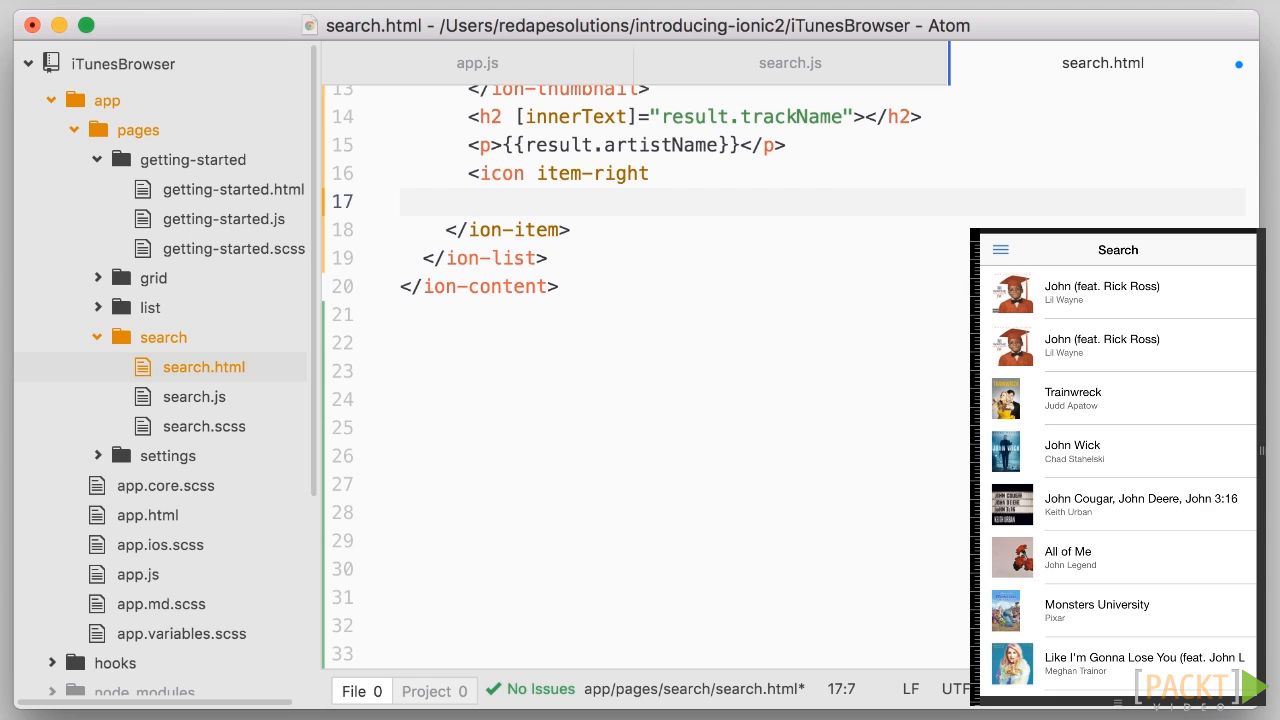
{"action": "type", "text": "[name]=\""}
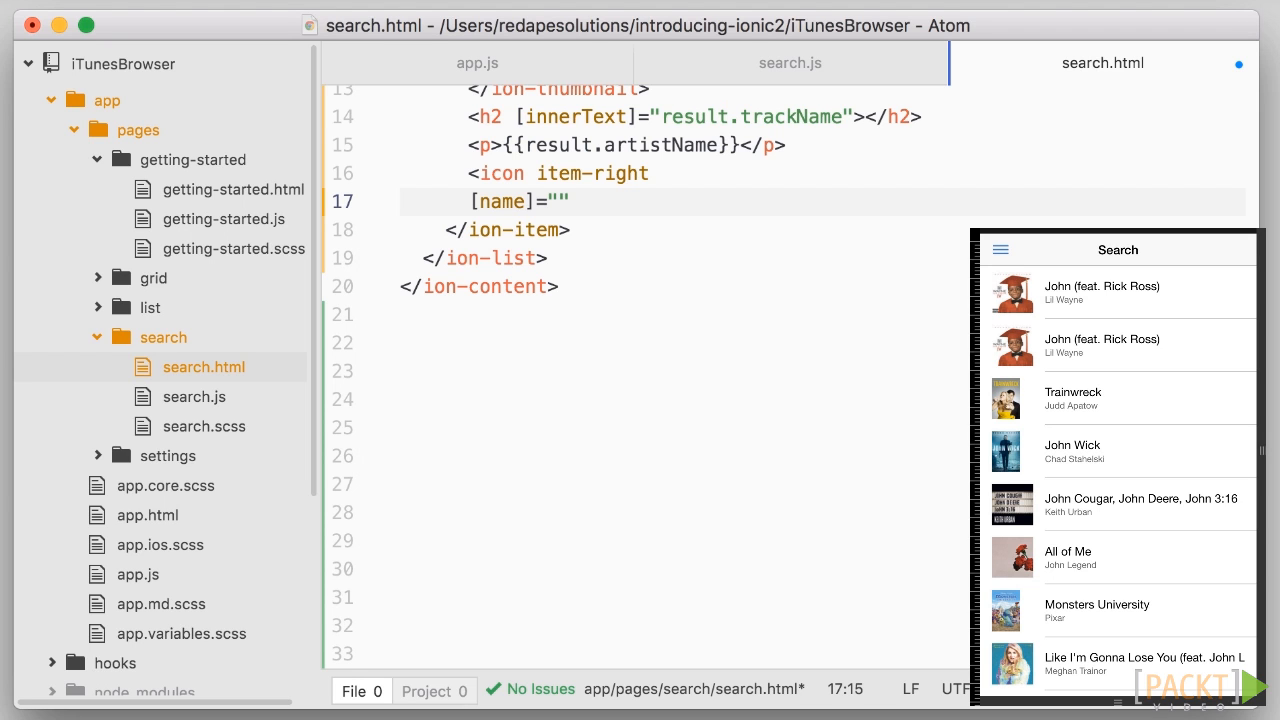
{"action": "type", "text": "result.kind"}
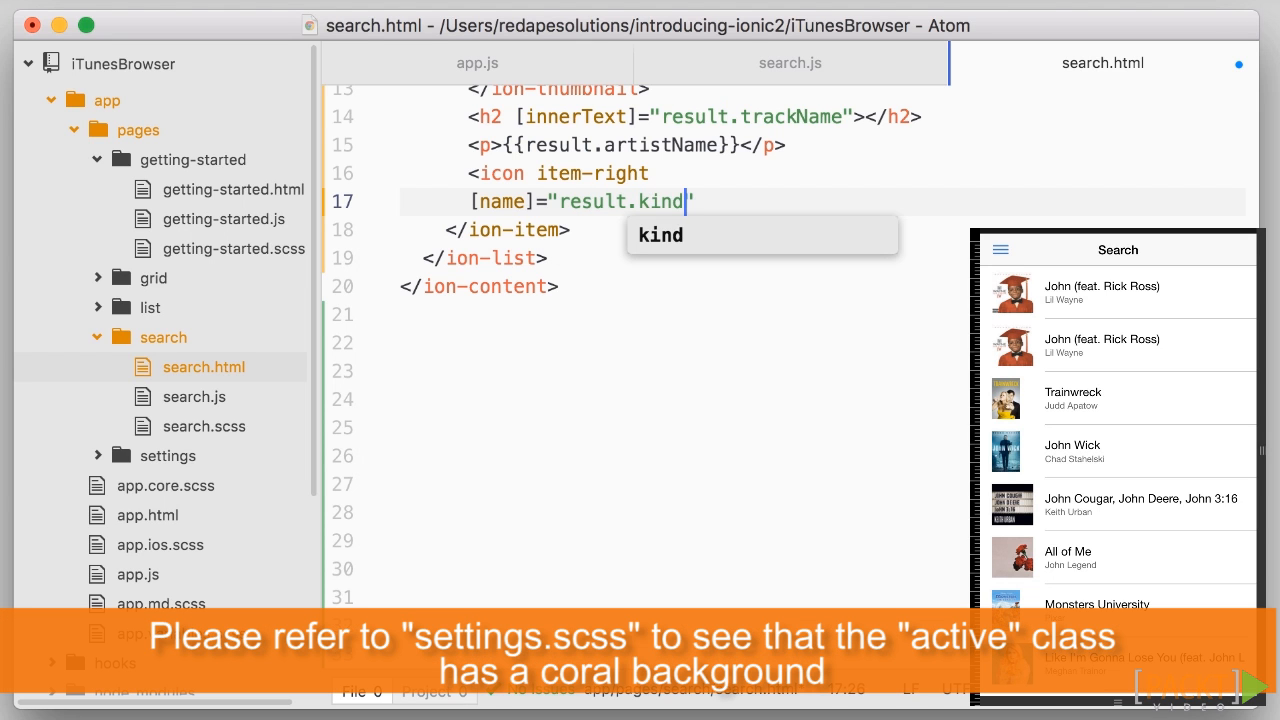
{"action": "type", "text": "==='song'"}
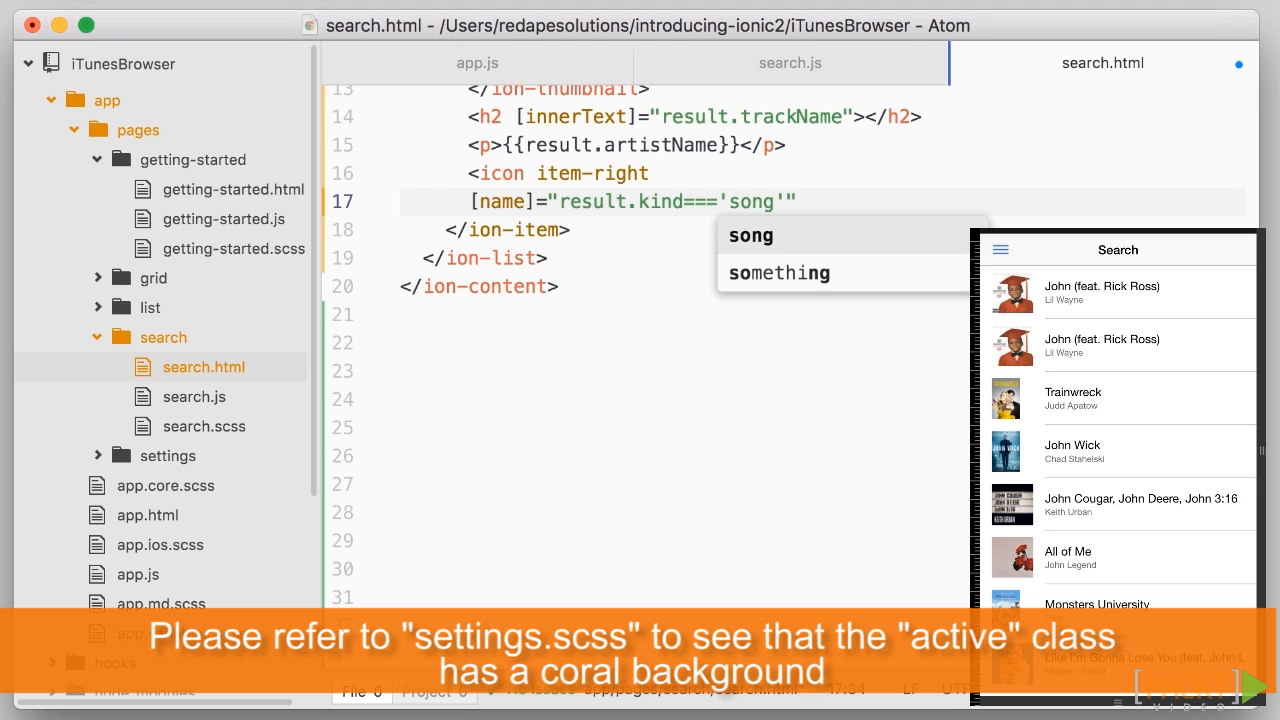
{"action": "type", "text": "? 'mus'"}
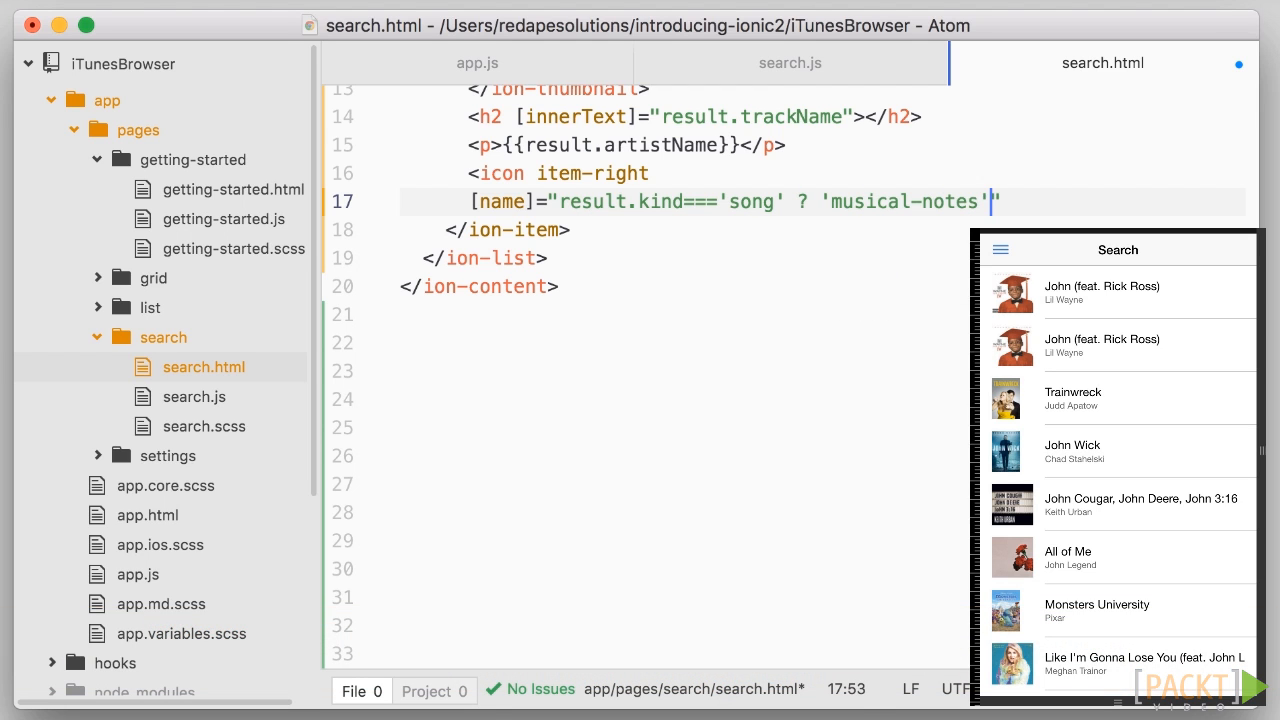
{"action": "type", "text": ": 'fil"}
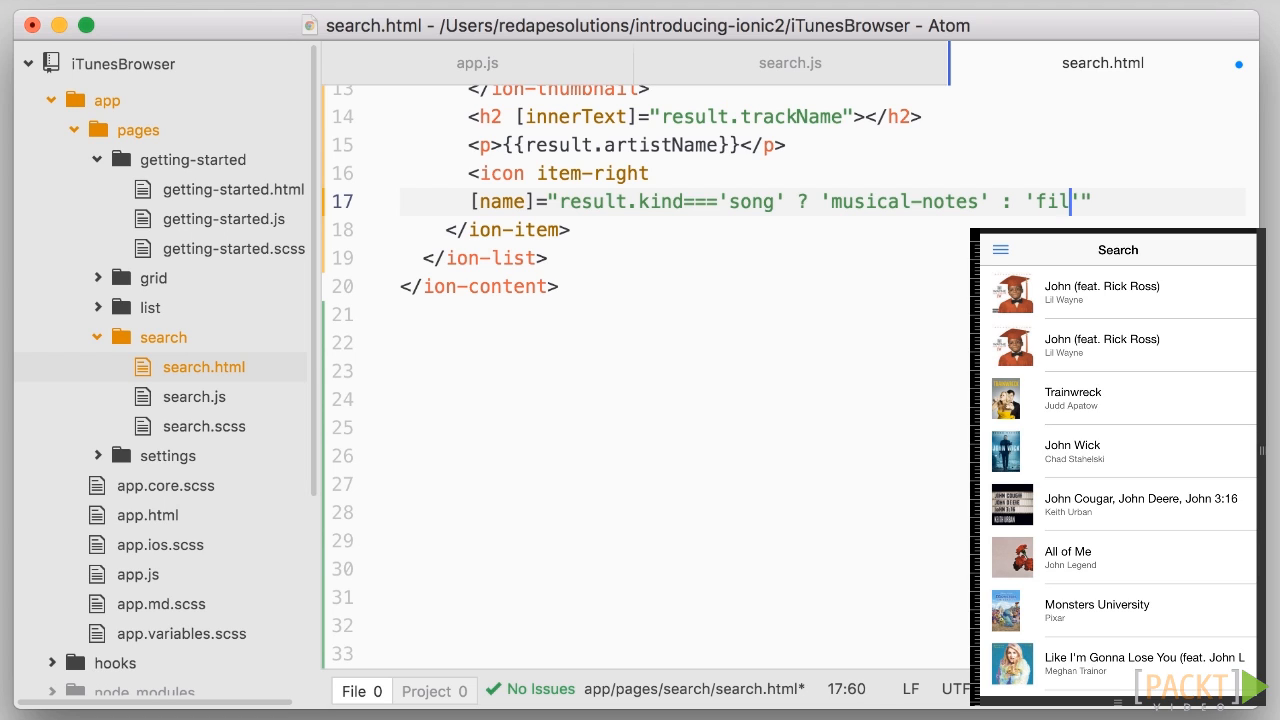
{"action": "type", "text": "m'\"></icon>"}
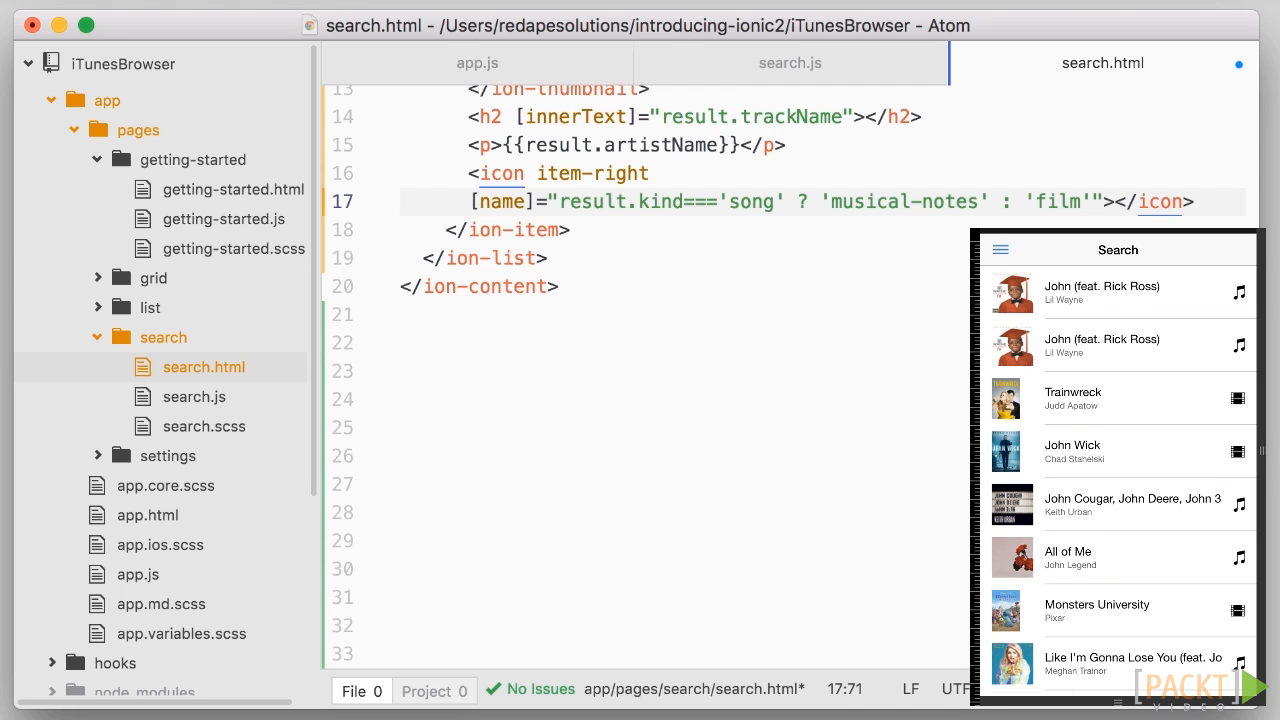
- Start <icon item-right person [hidden]="result.kind !== 'song'" on a new line
{"action": "type", "text": "<icon item-right person"}
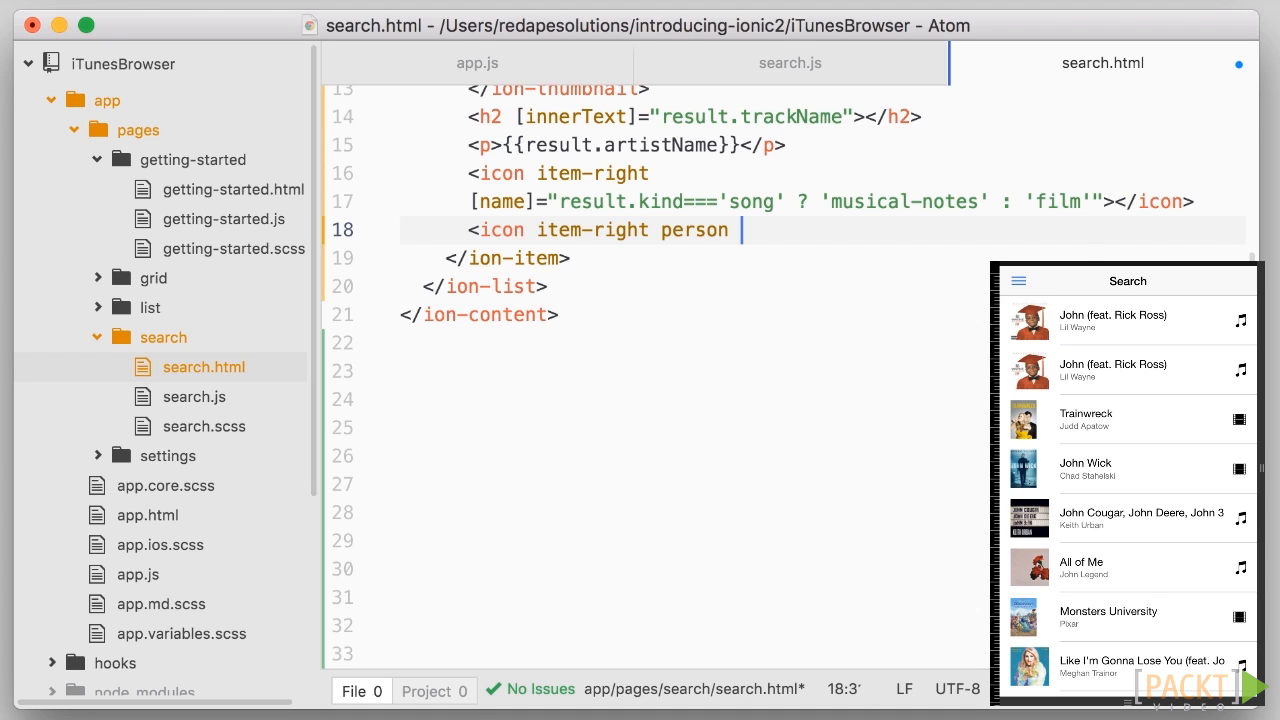
{"action": "type", "text": "[hid]"}
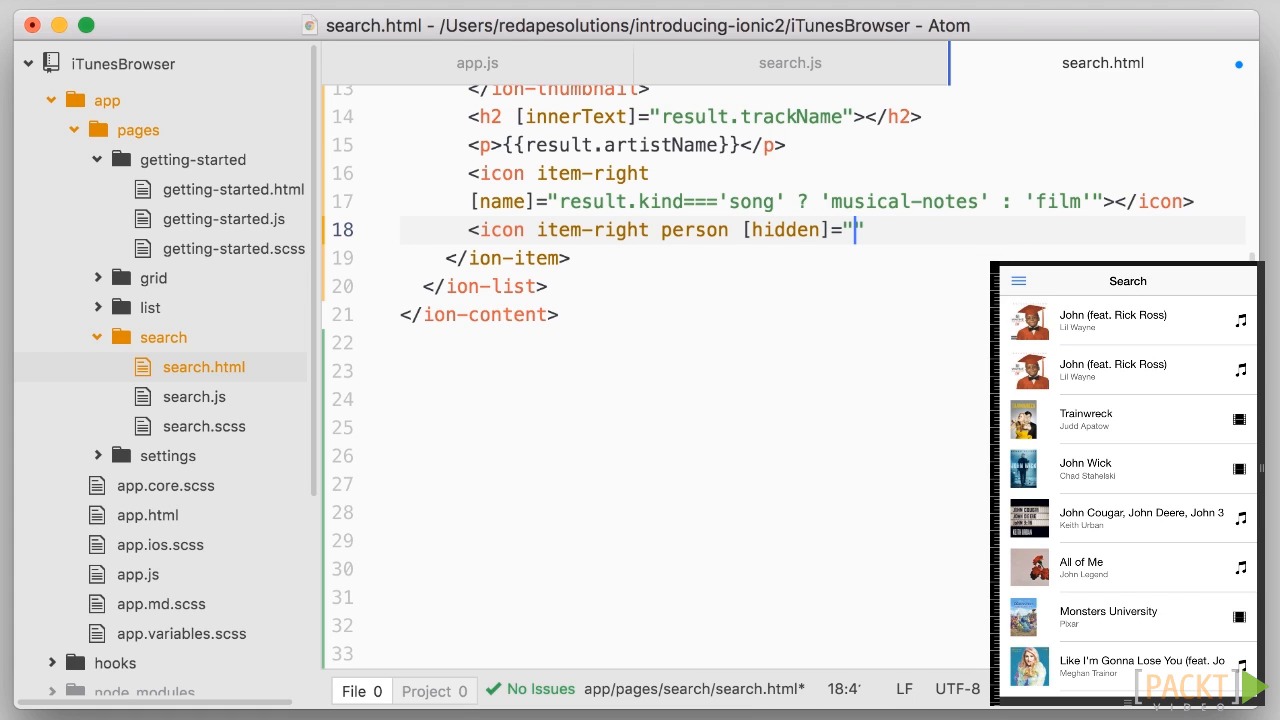
{"action": "type", "text": "result."}
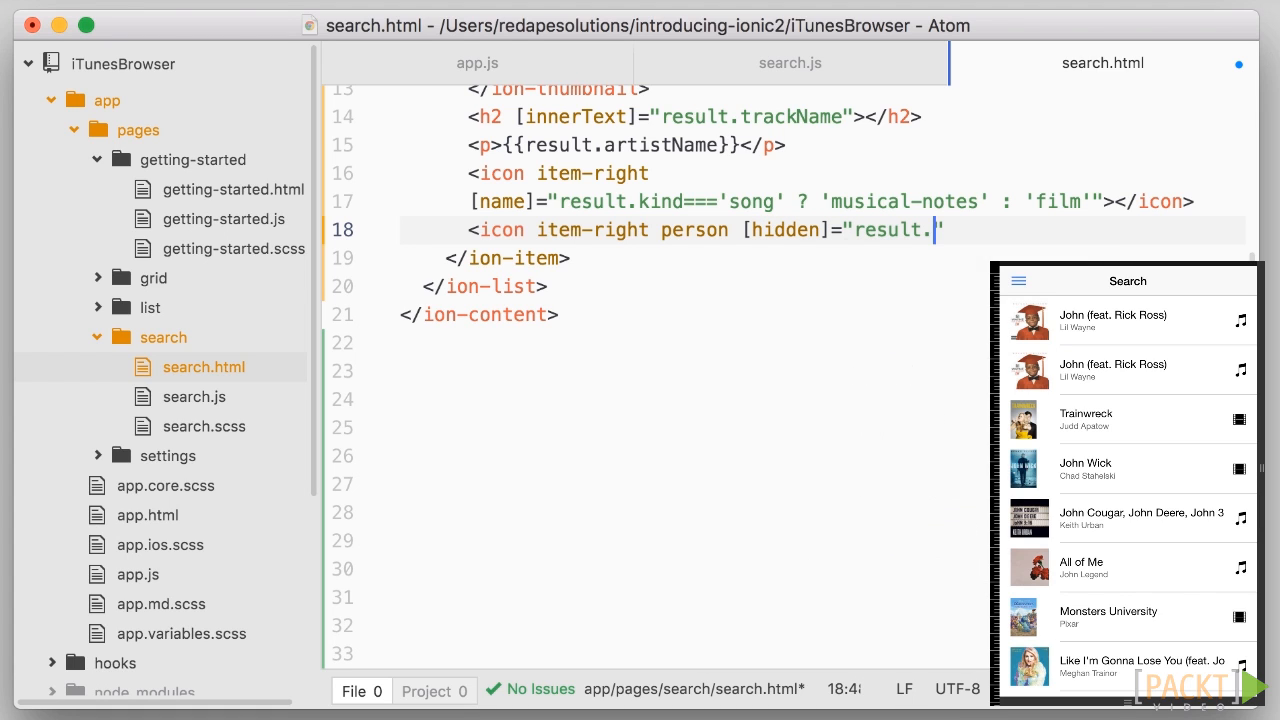
{"action": "type", "text": "kind !== 'song'"}
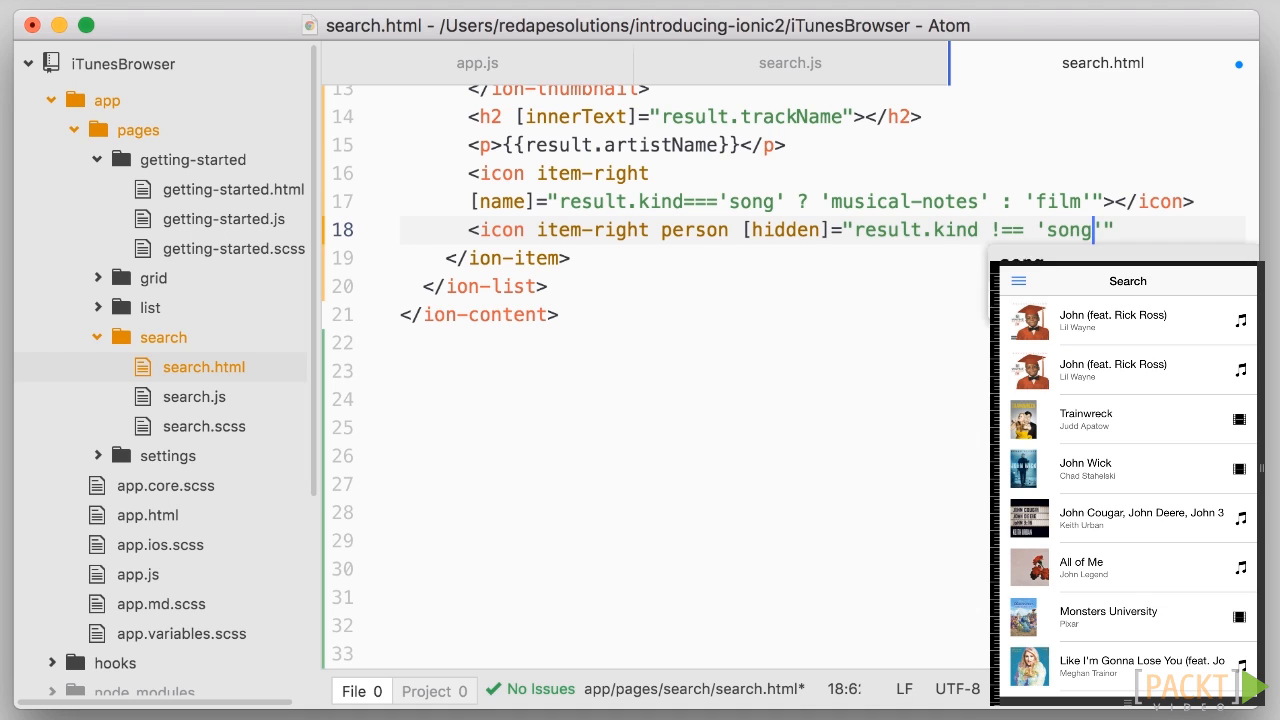